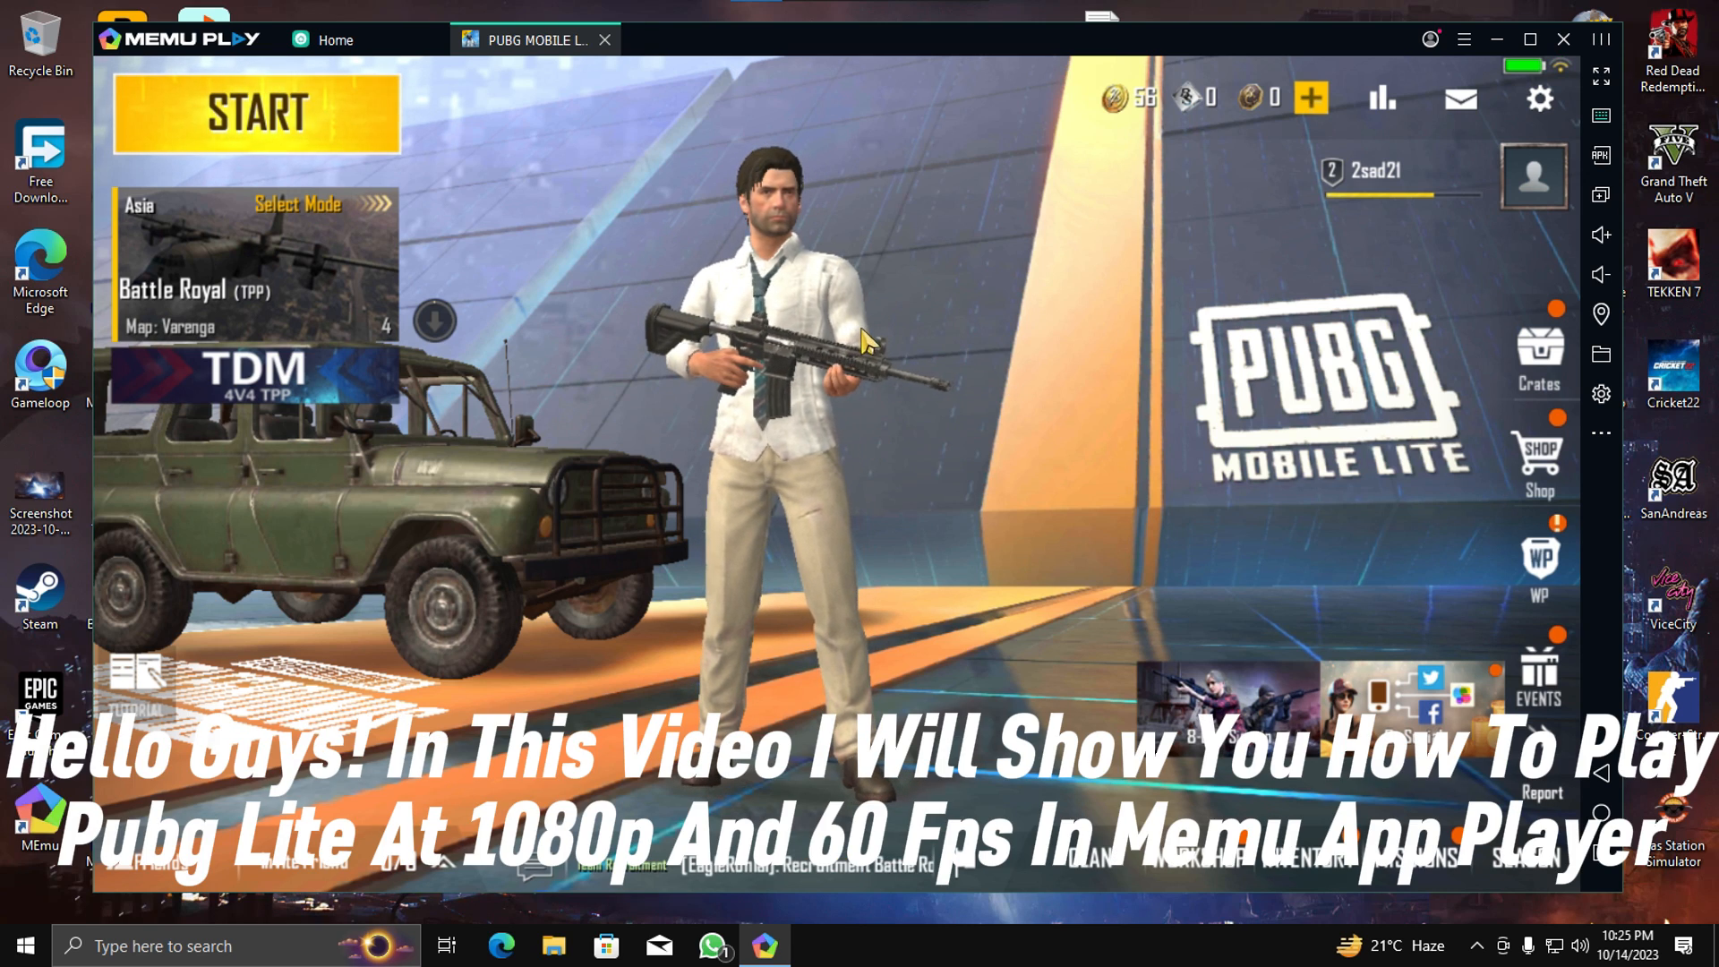
Set PUBG Mobile Lite graphics to HD, acknowledge the notice, and show recent apps.
{"action": "left_click", "coordinate": [1464, 38]}
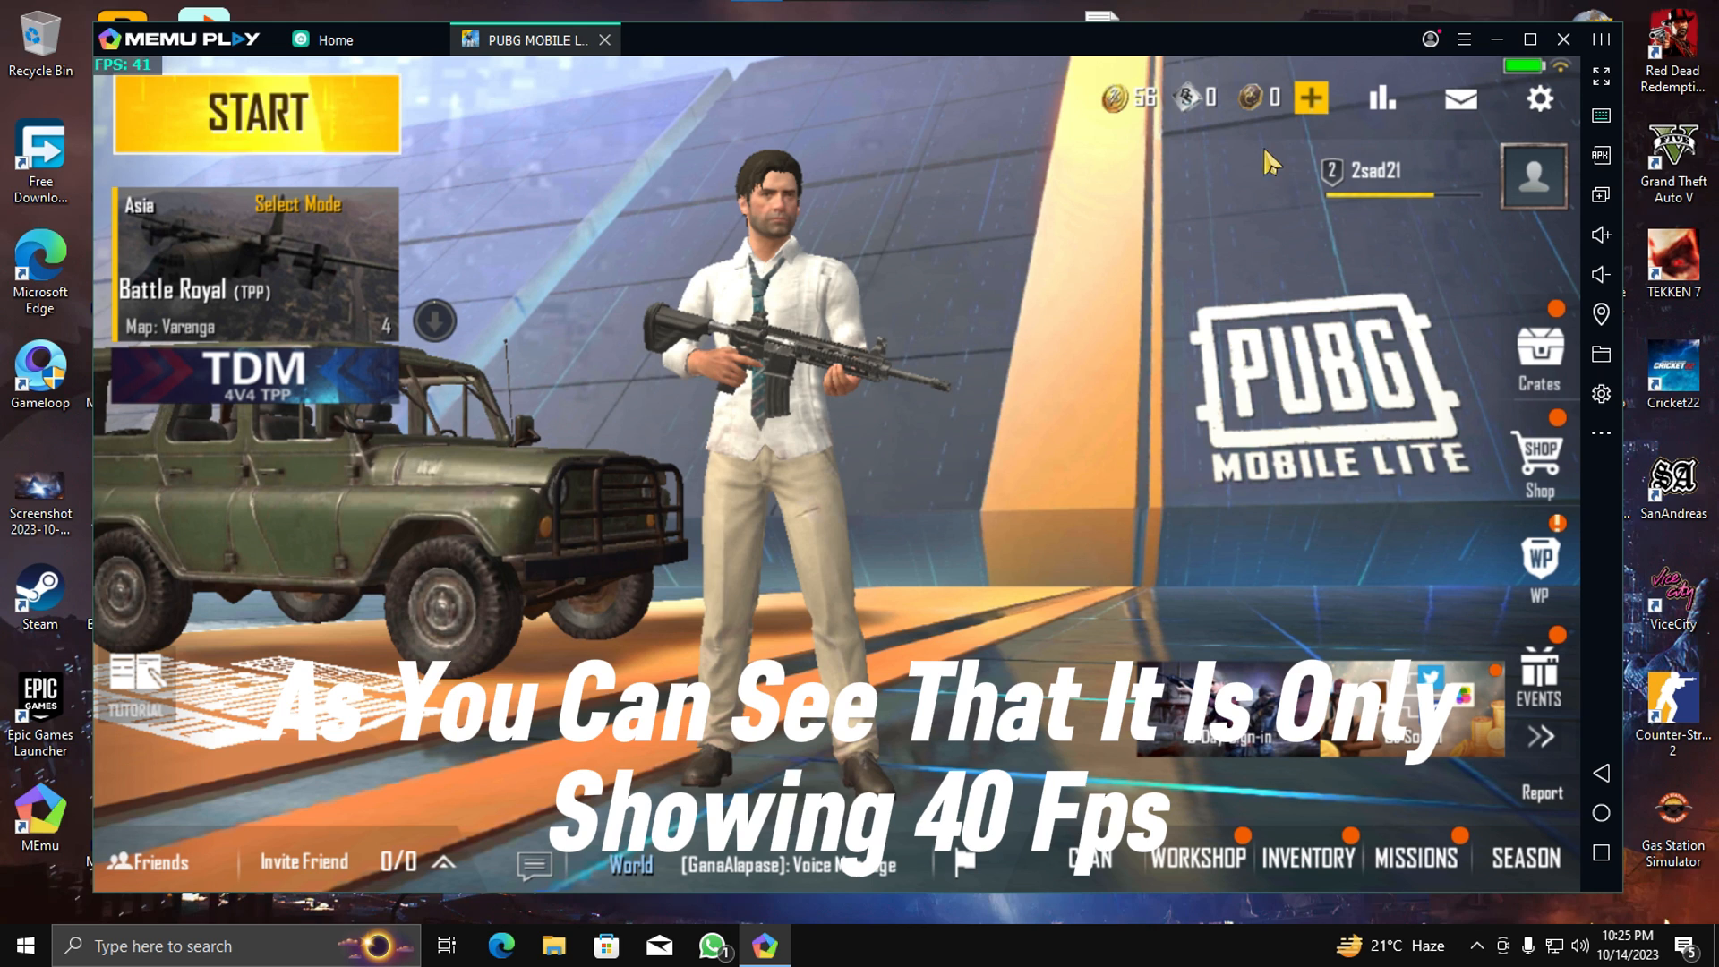
{"action": "left_click", "coordinate": [1537, 99]}
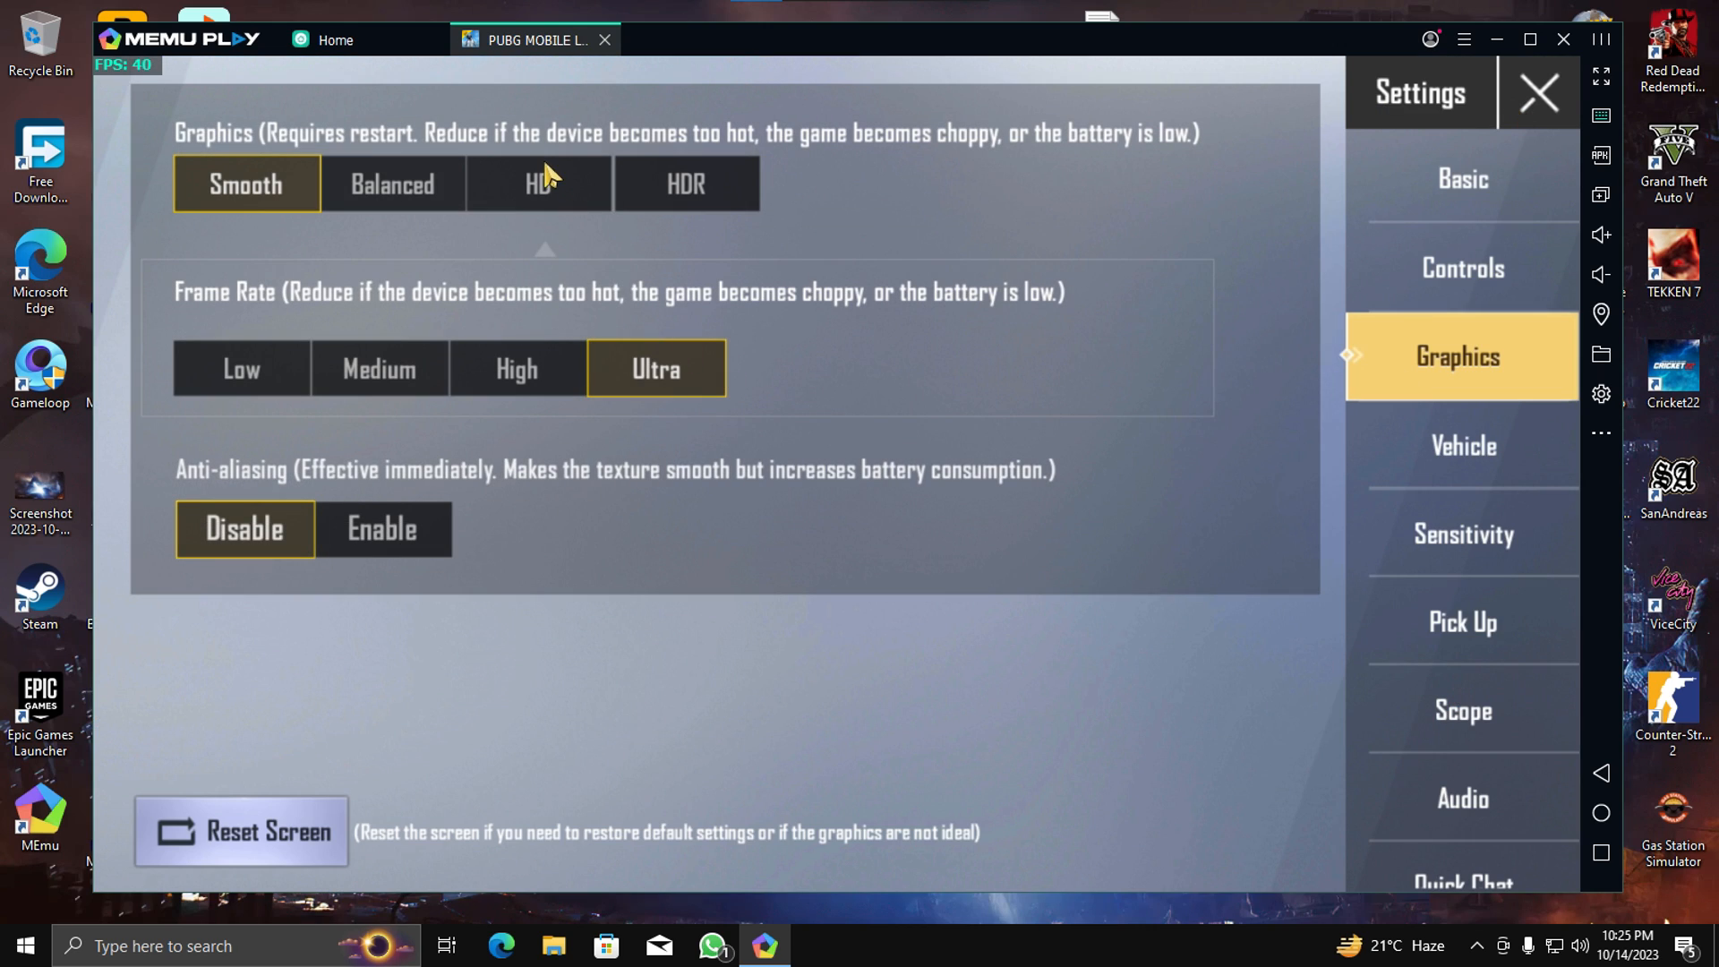
{"action": "left_click", "coordinate": [539, 184]}
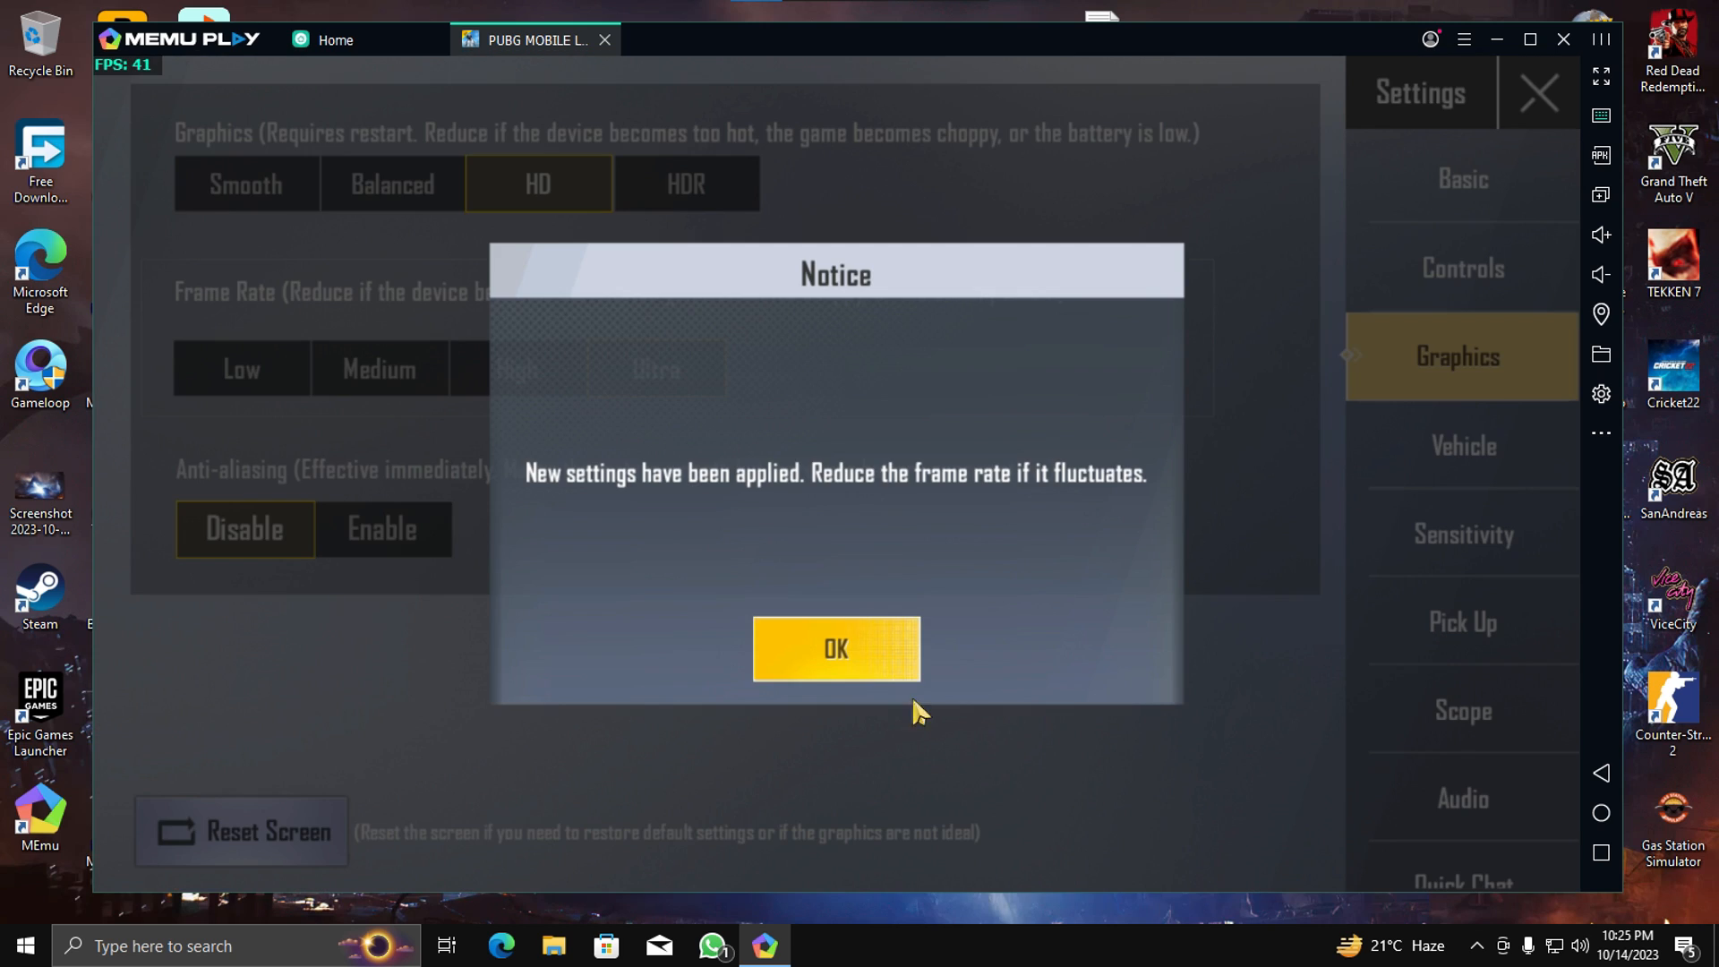
{"action": "left_click", "coordinate": [835, 649]}
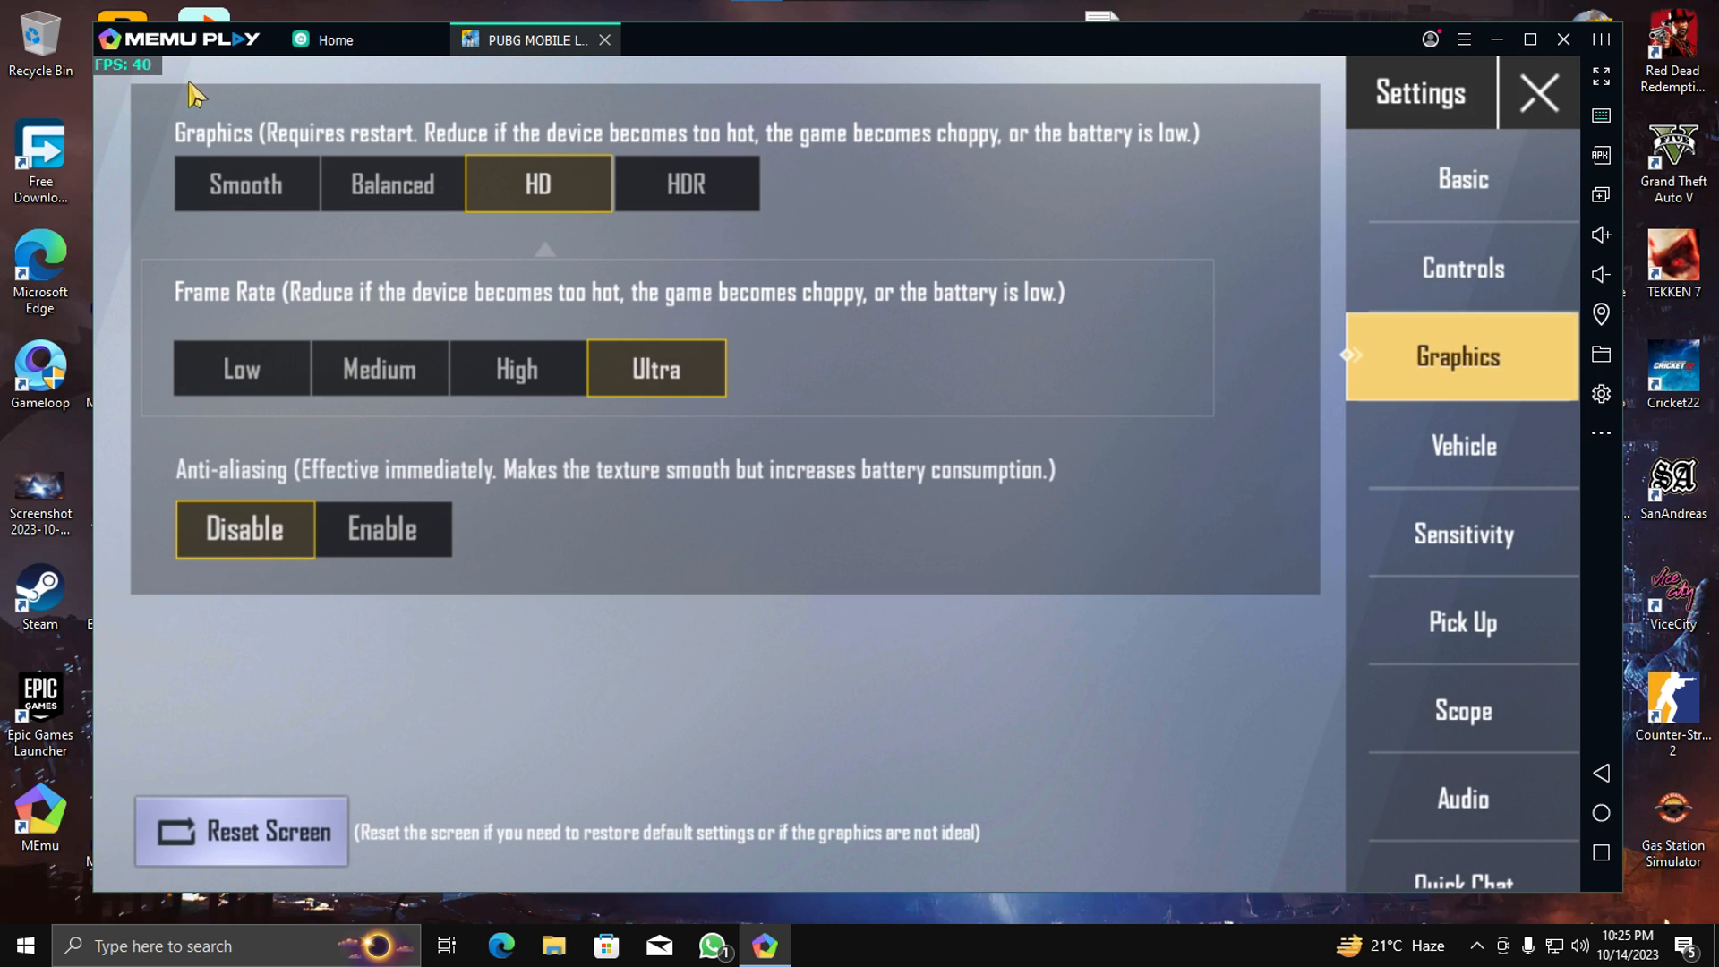
{"action": "left_click", "coordinate": [1534, 92]}
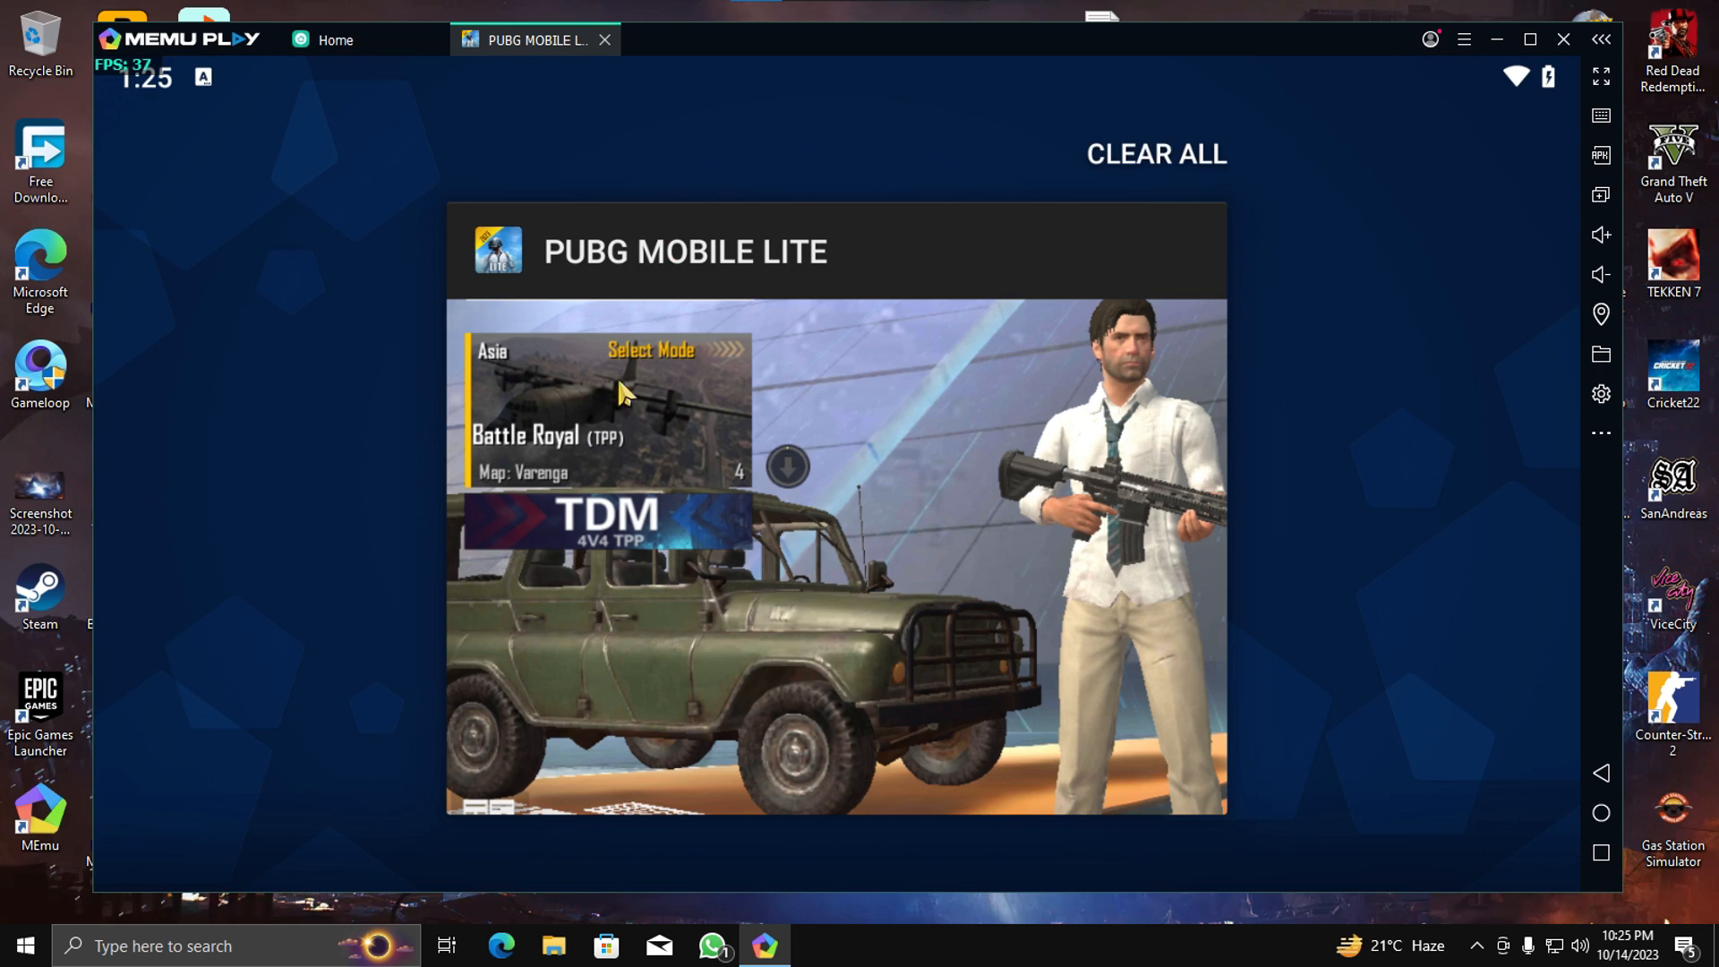
Close the game from recents and download the 'Pubg Lite 1080p 60 Fps' archive from MediaFire.
{"action": "left_click", "coordinate": [606, 40]}
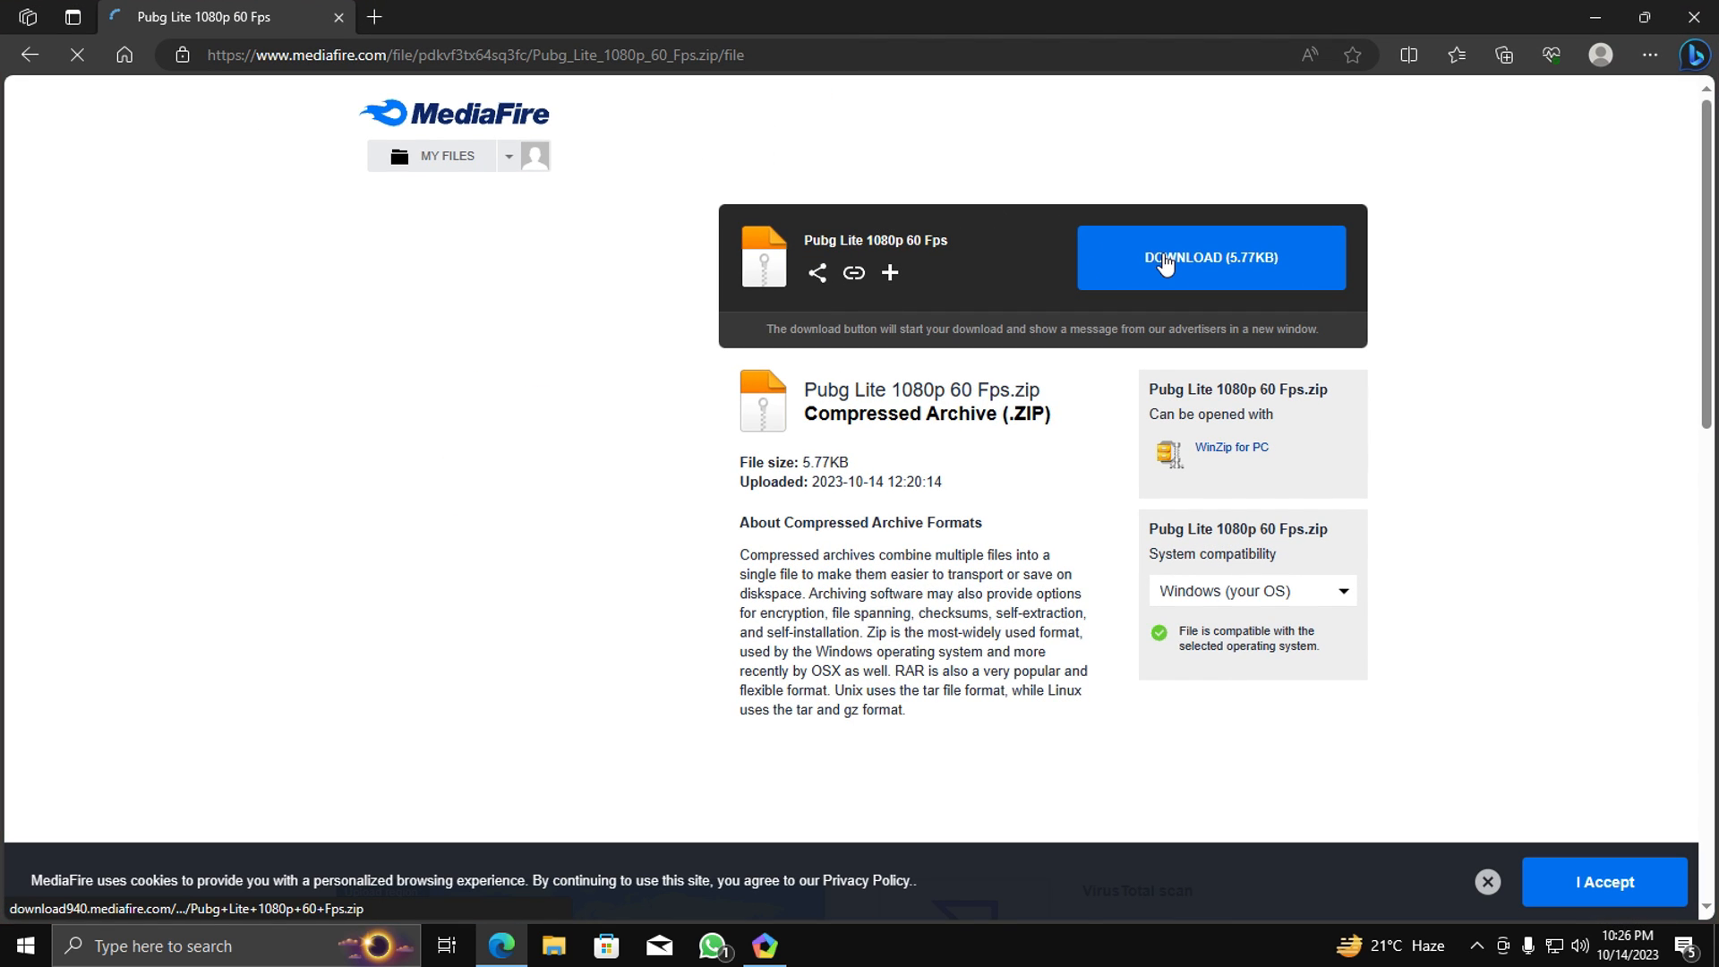
{"action": "left_click", "coordinate": [1210, 258]}
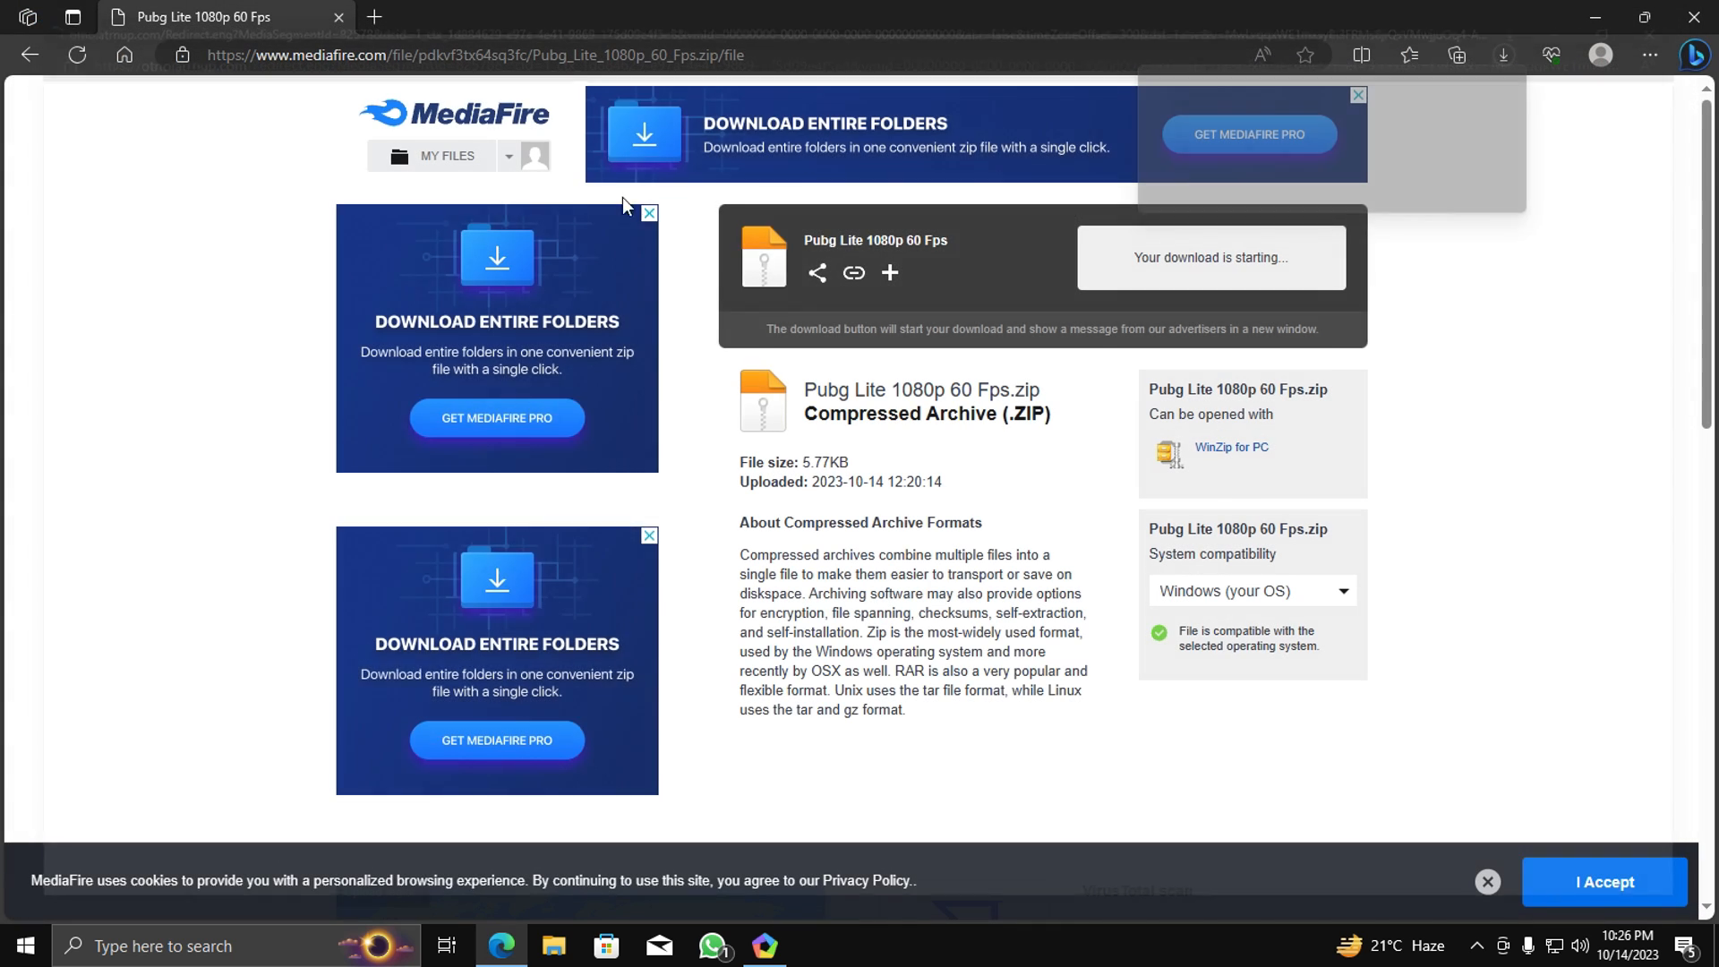
{"action": "left_click", "coordinate": [1503, 56]}
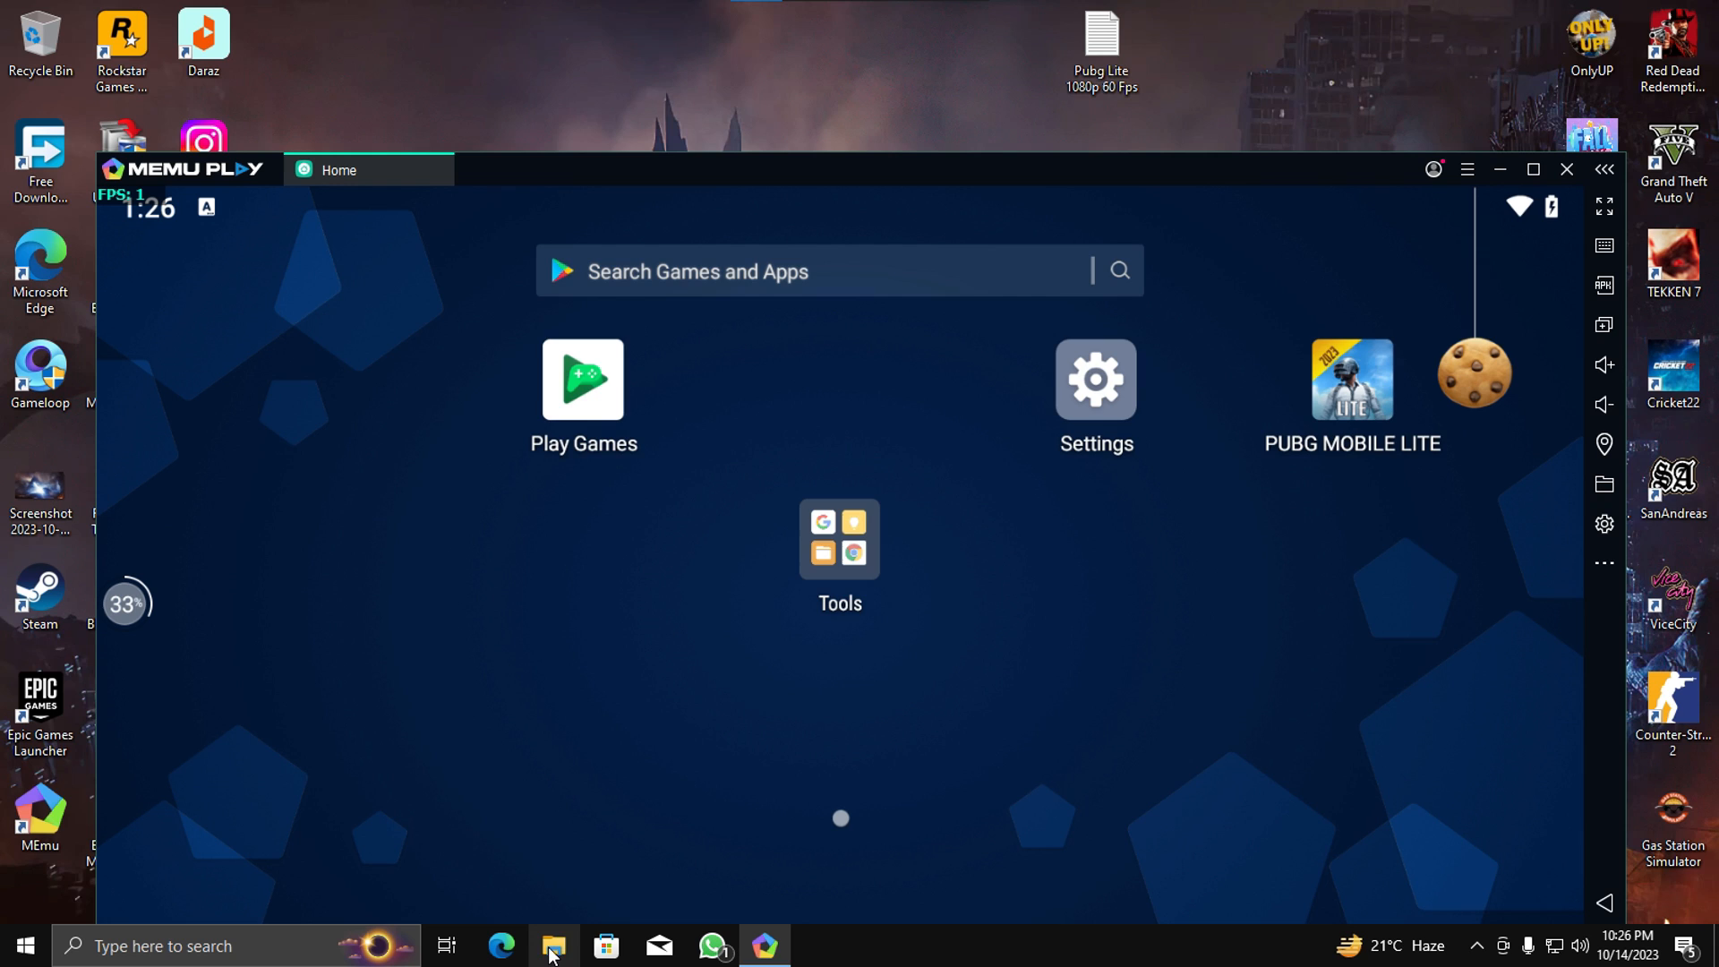
Extract the Pubg Lite archive from Downloads into the 'MEmu Download' folder.
{"action": "left_click", "coordinate": [554, 946]}
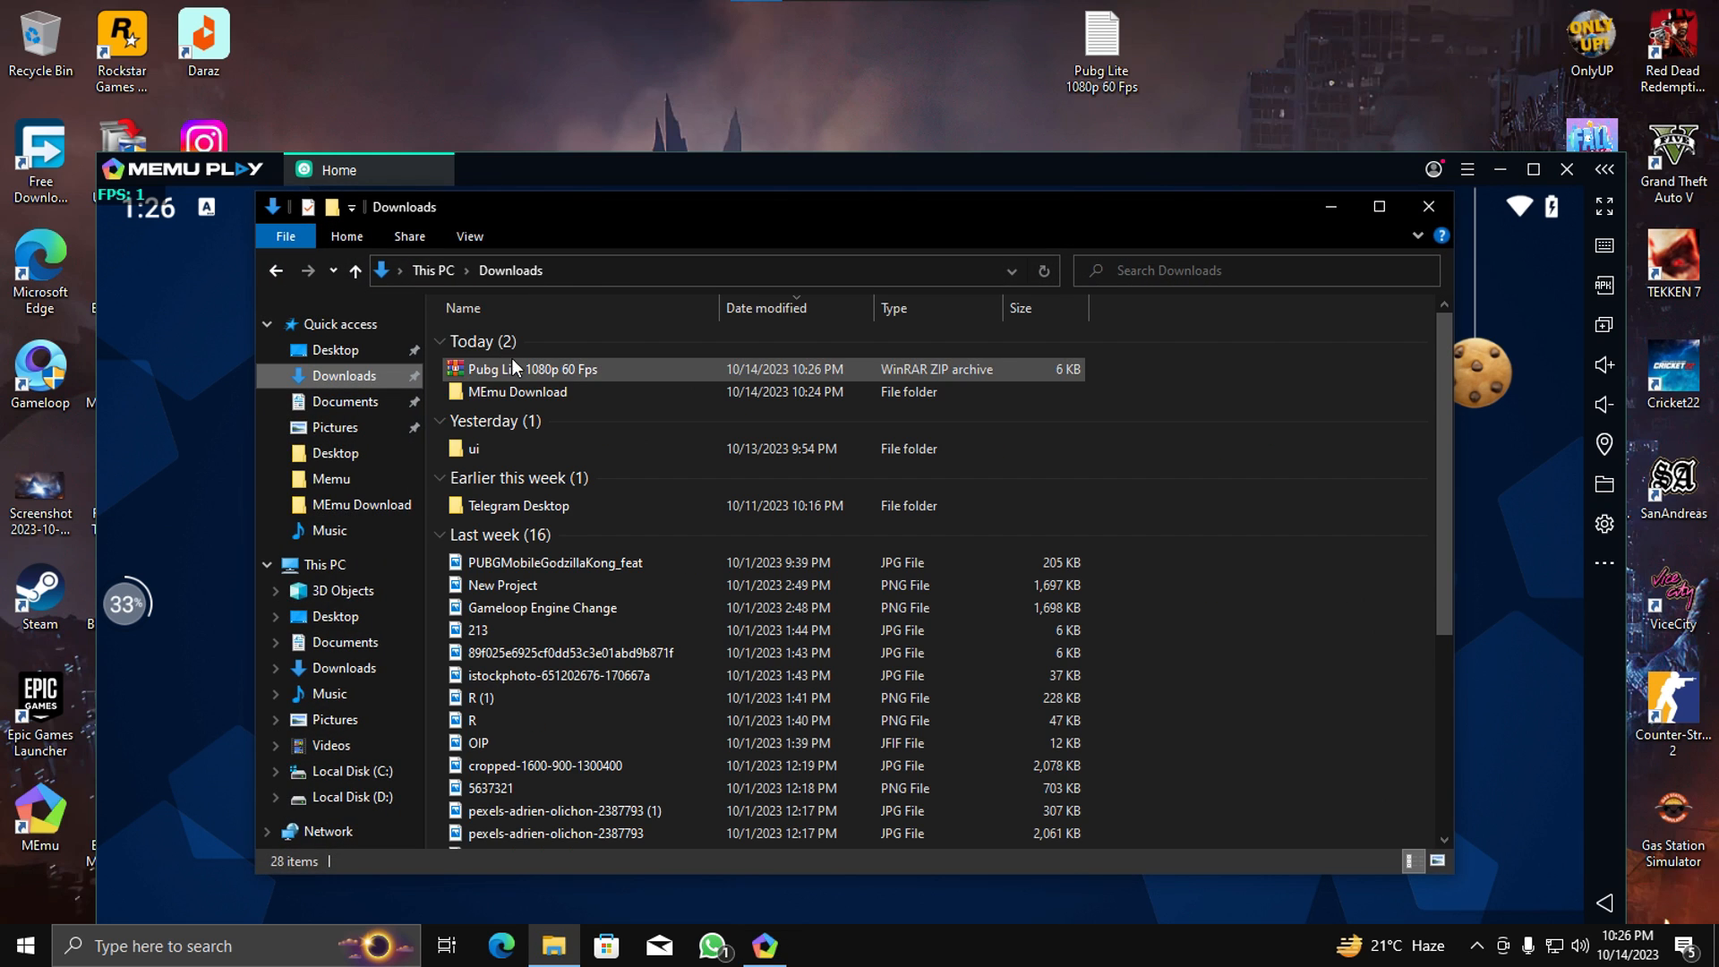
{"action": "left_click", "coordinate": [533, 369]}
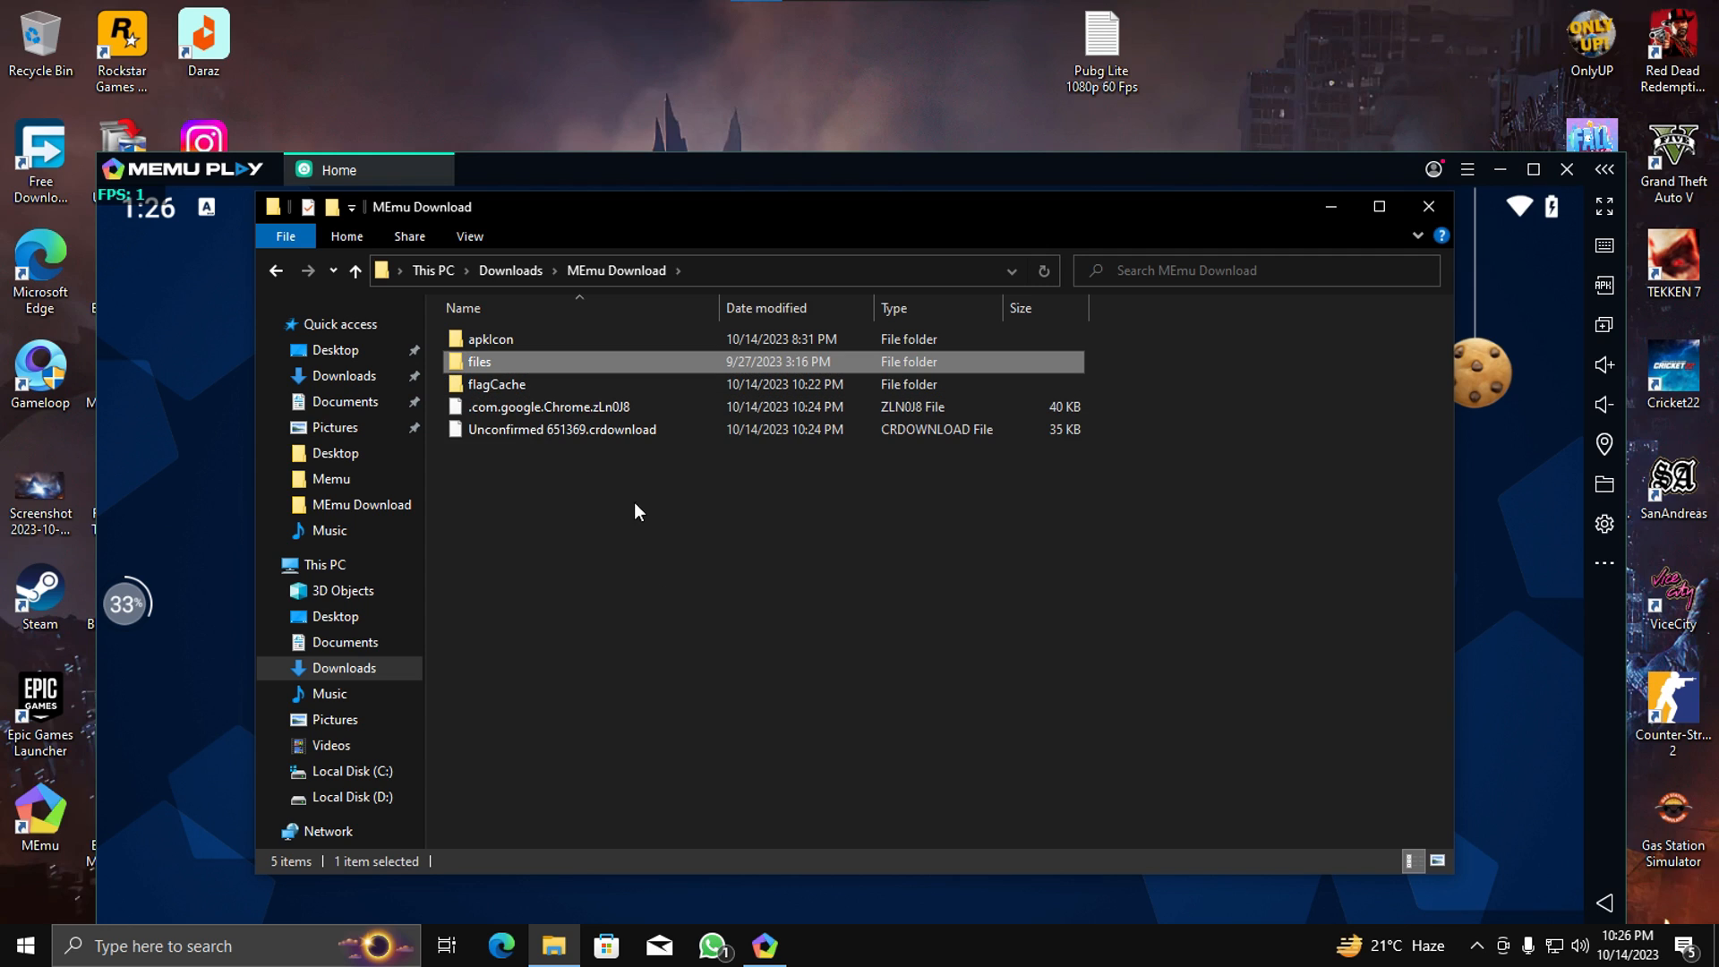
{"action": "mouse_move", "coordinate": [1351, 208]}
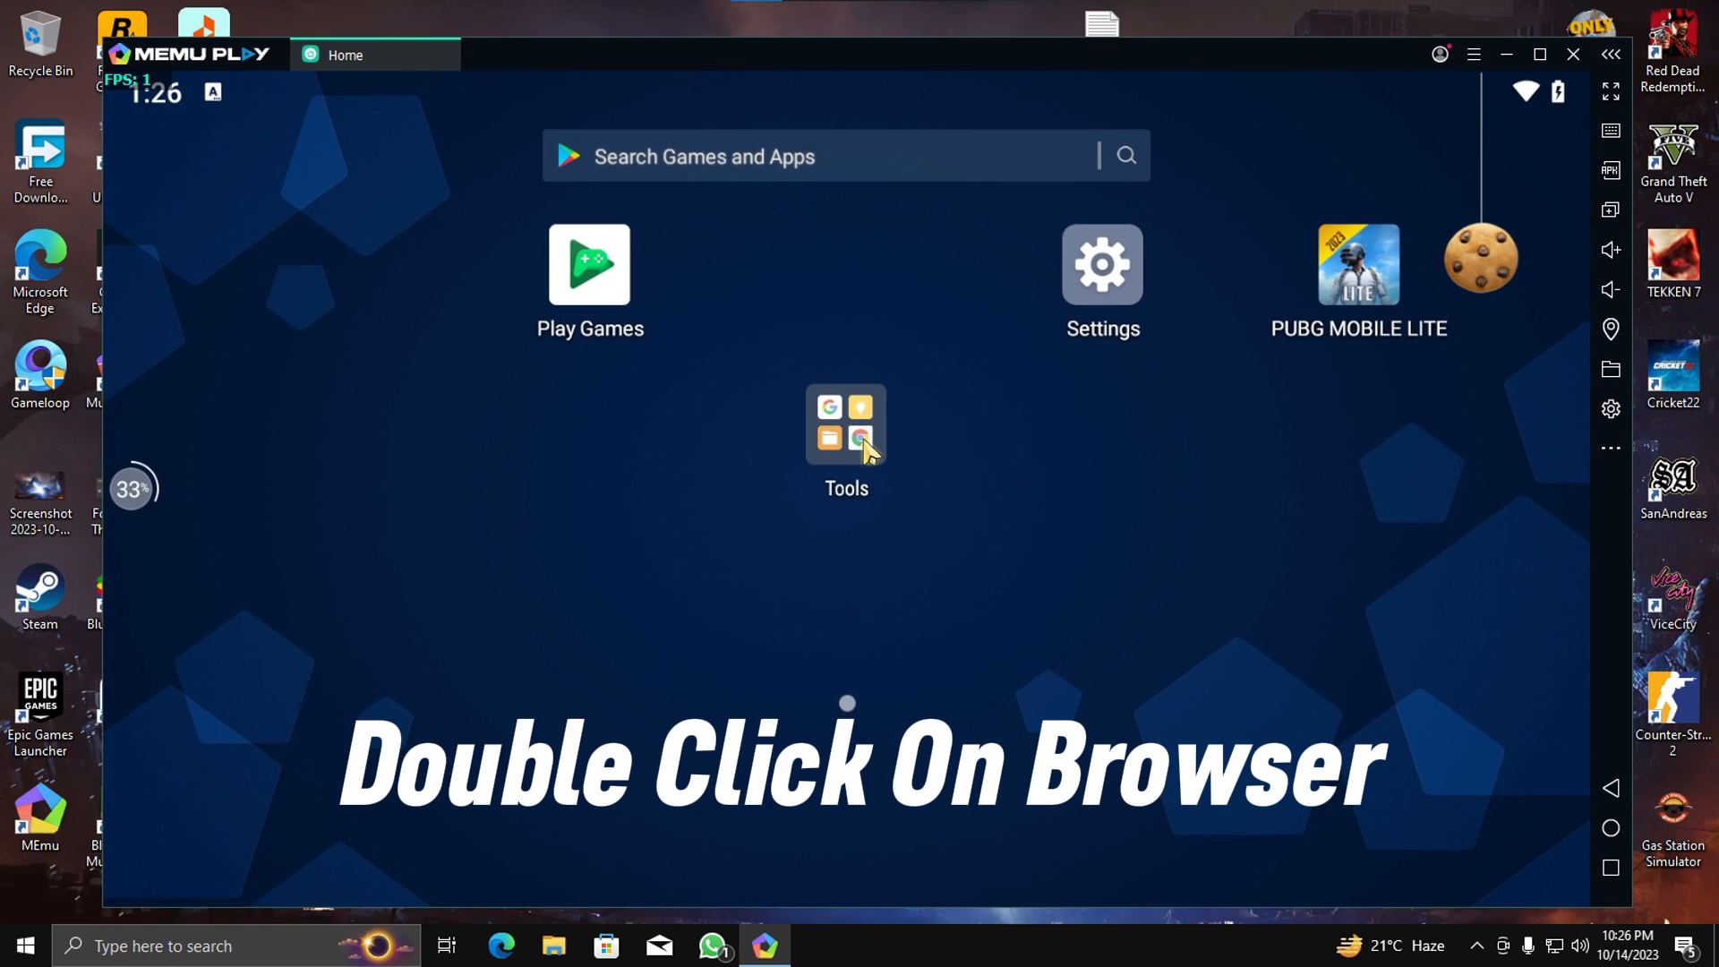
Launch Chrome in the emulator and search Google for 'zarchiver apk'.
{"action": "double_click", "coordinate": [862, 443]}
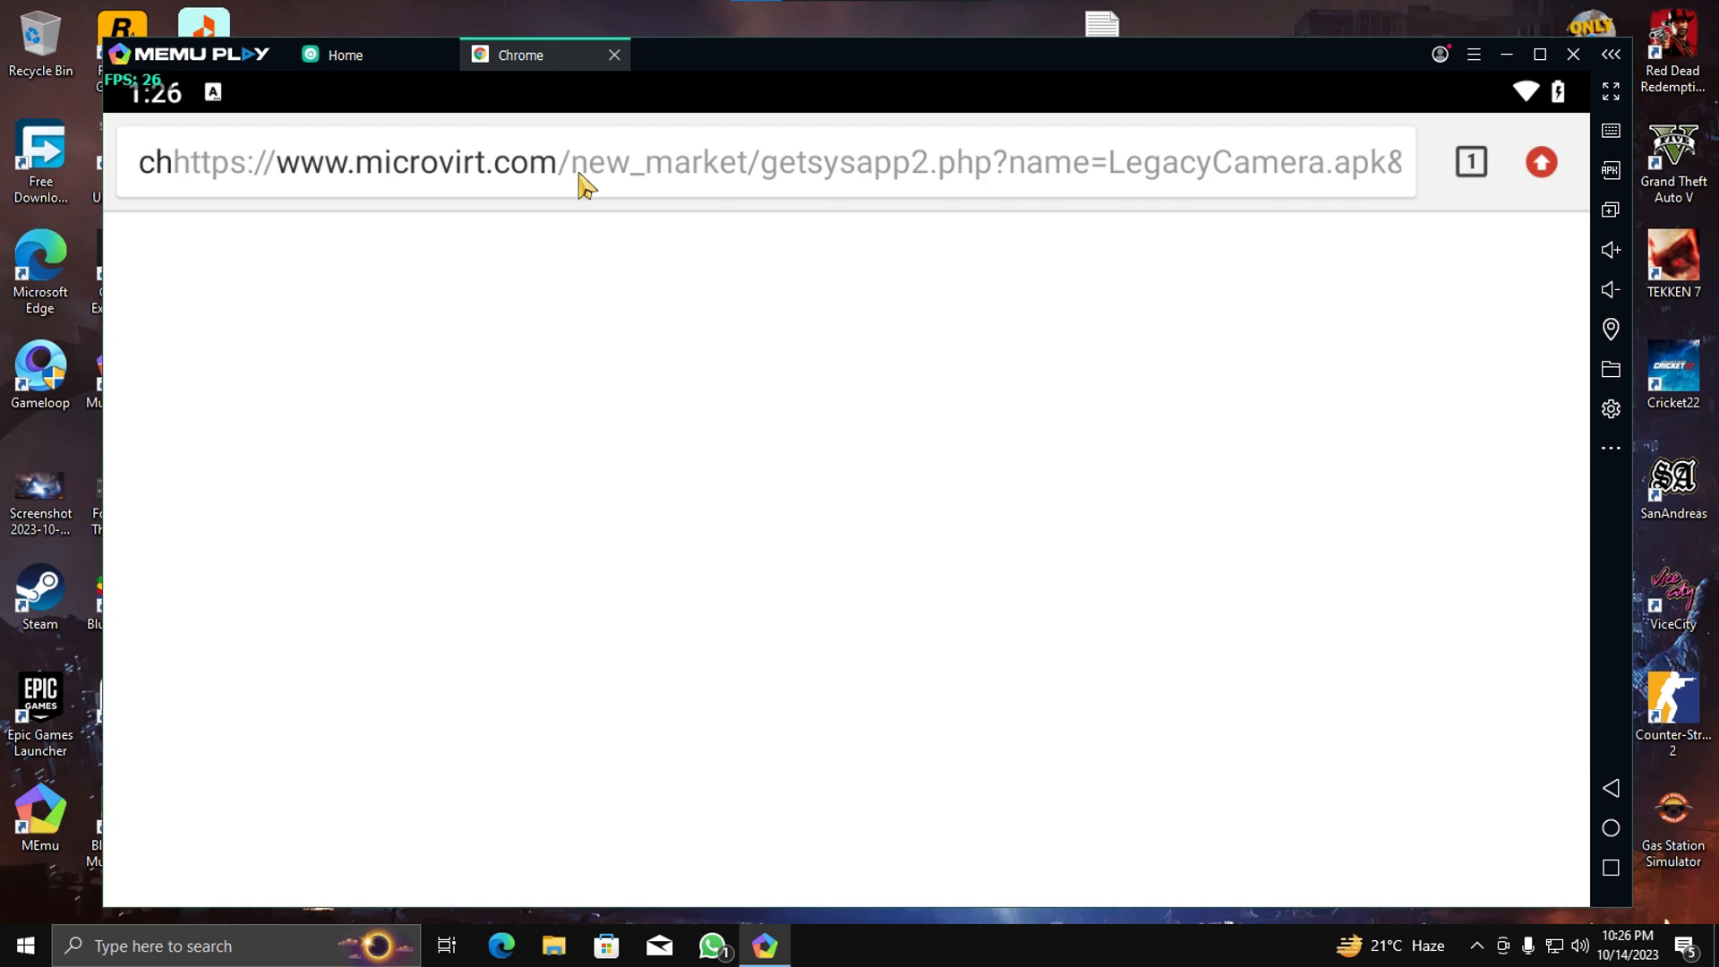
{"action": "type", "text": "za"}
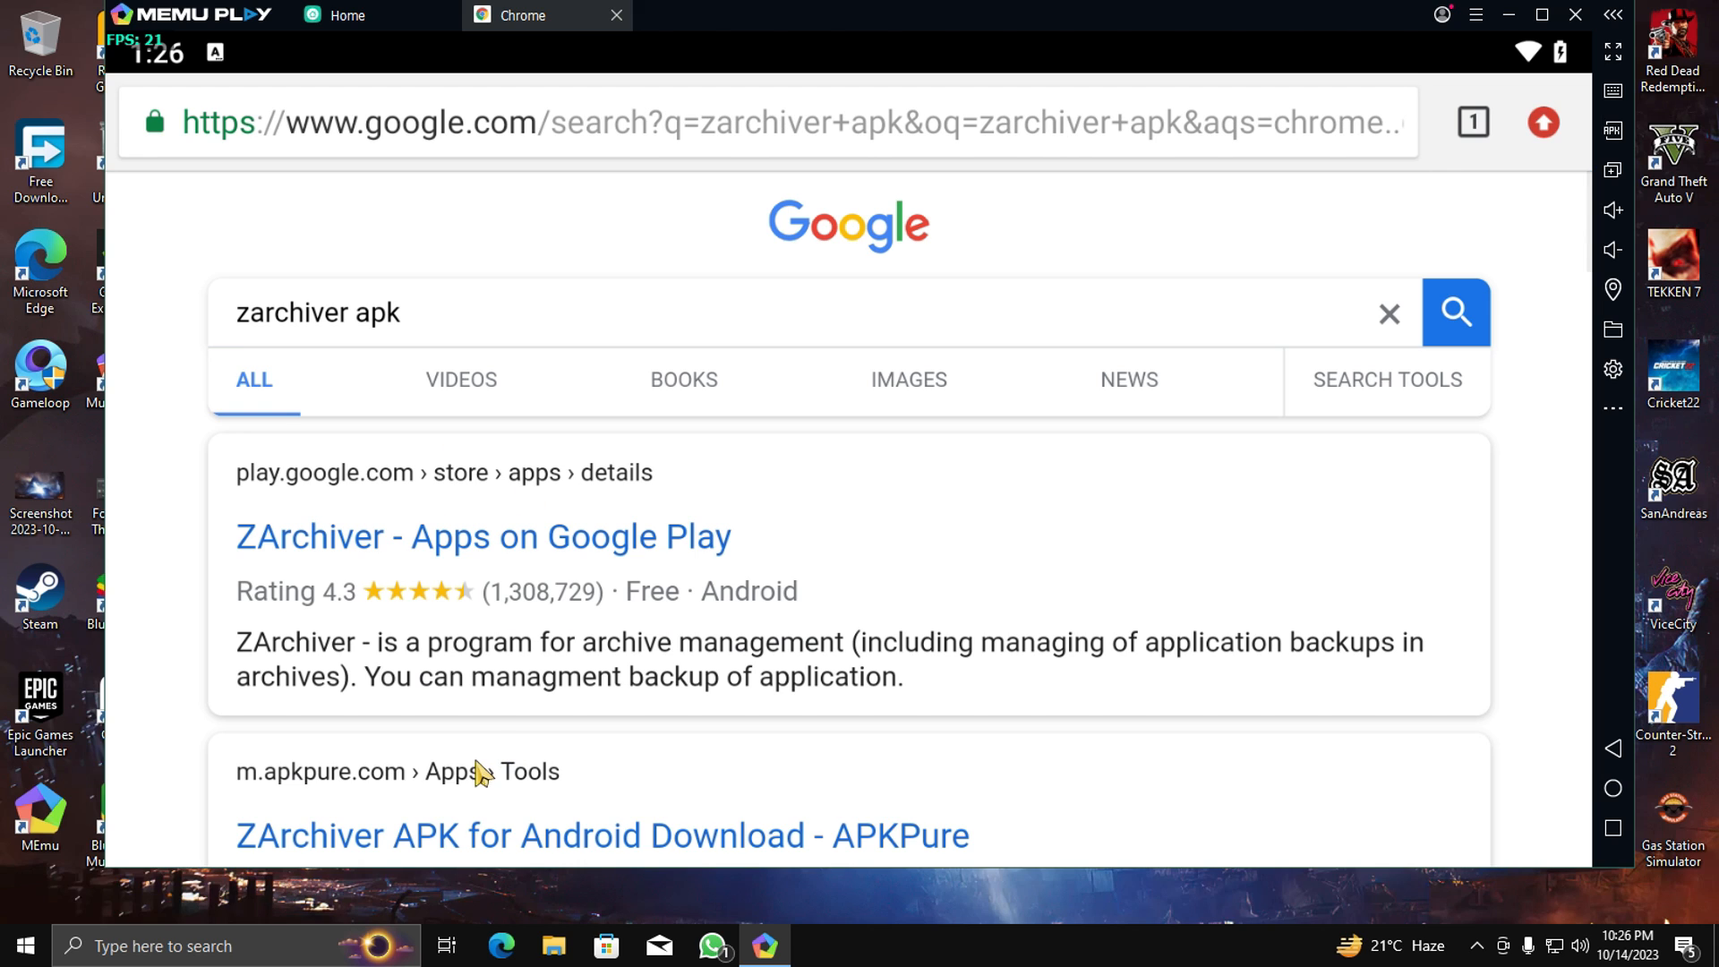
Download the ZArchiver APK from APKPure and open its installer.
{"action": "scroll", "scroll_direction": "down", "scroll_amount": 3}
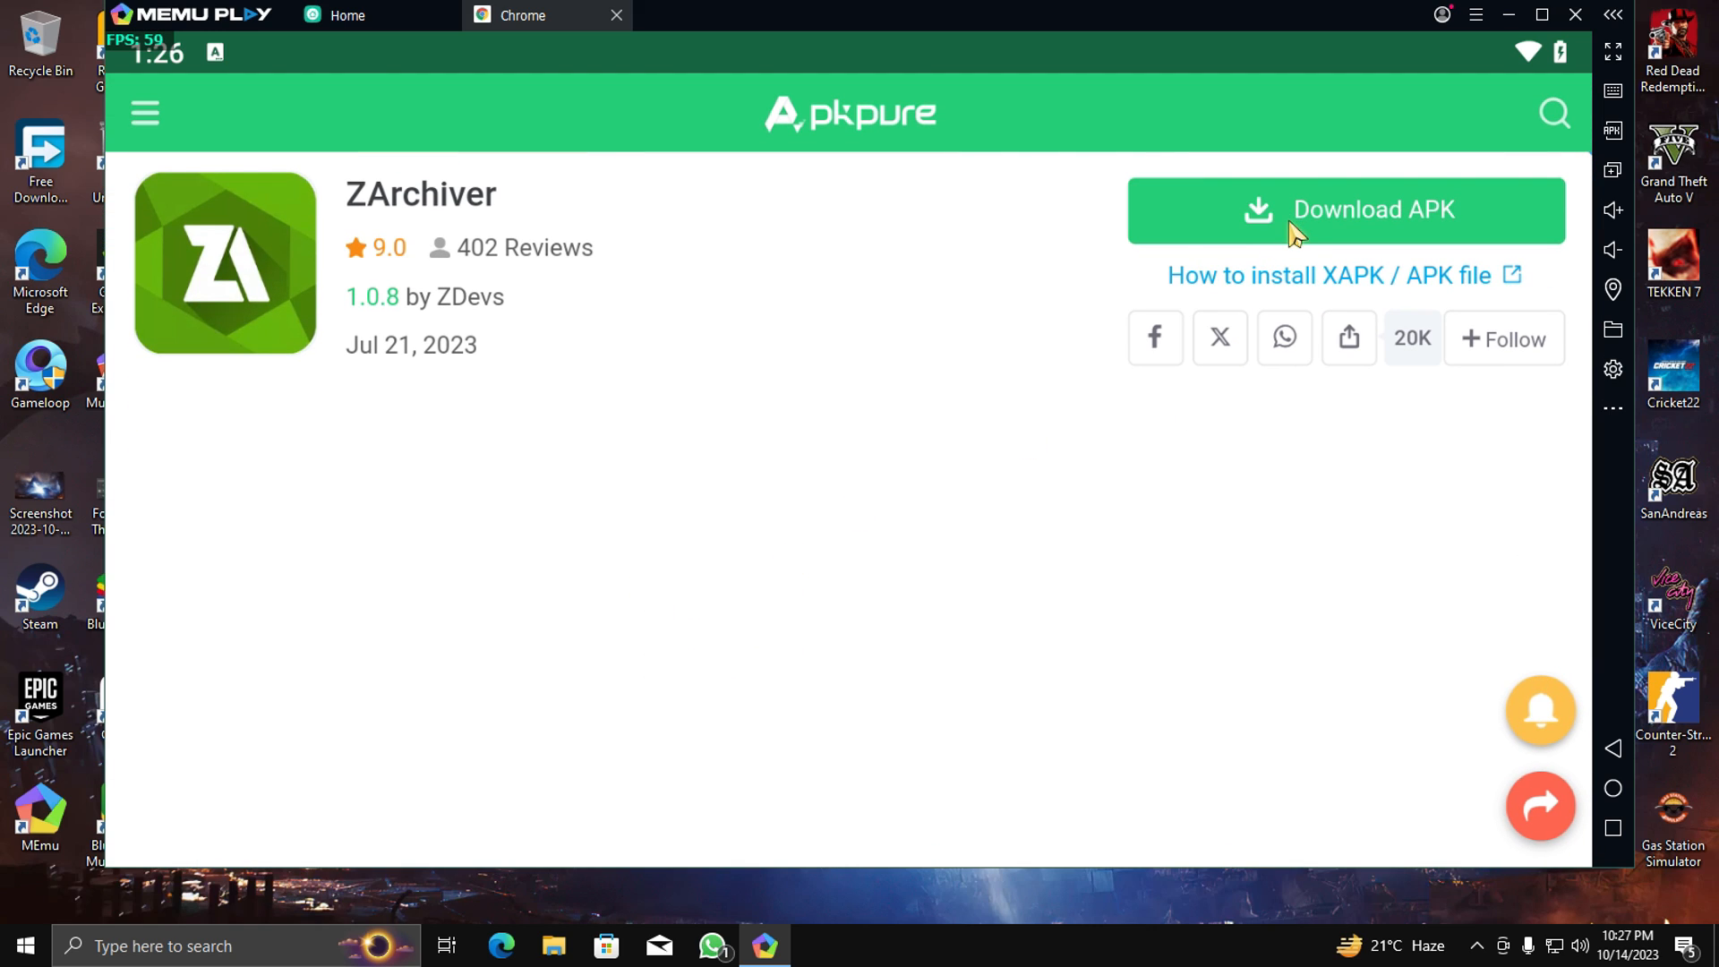
{"action": "left_click", "coordinate": [1345, 210]}
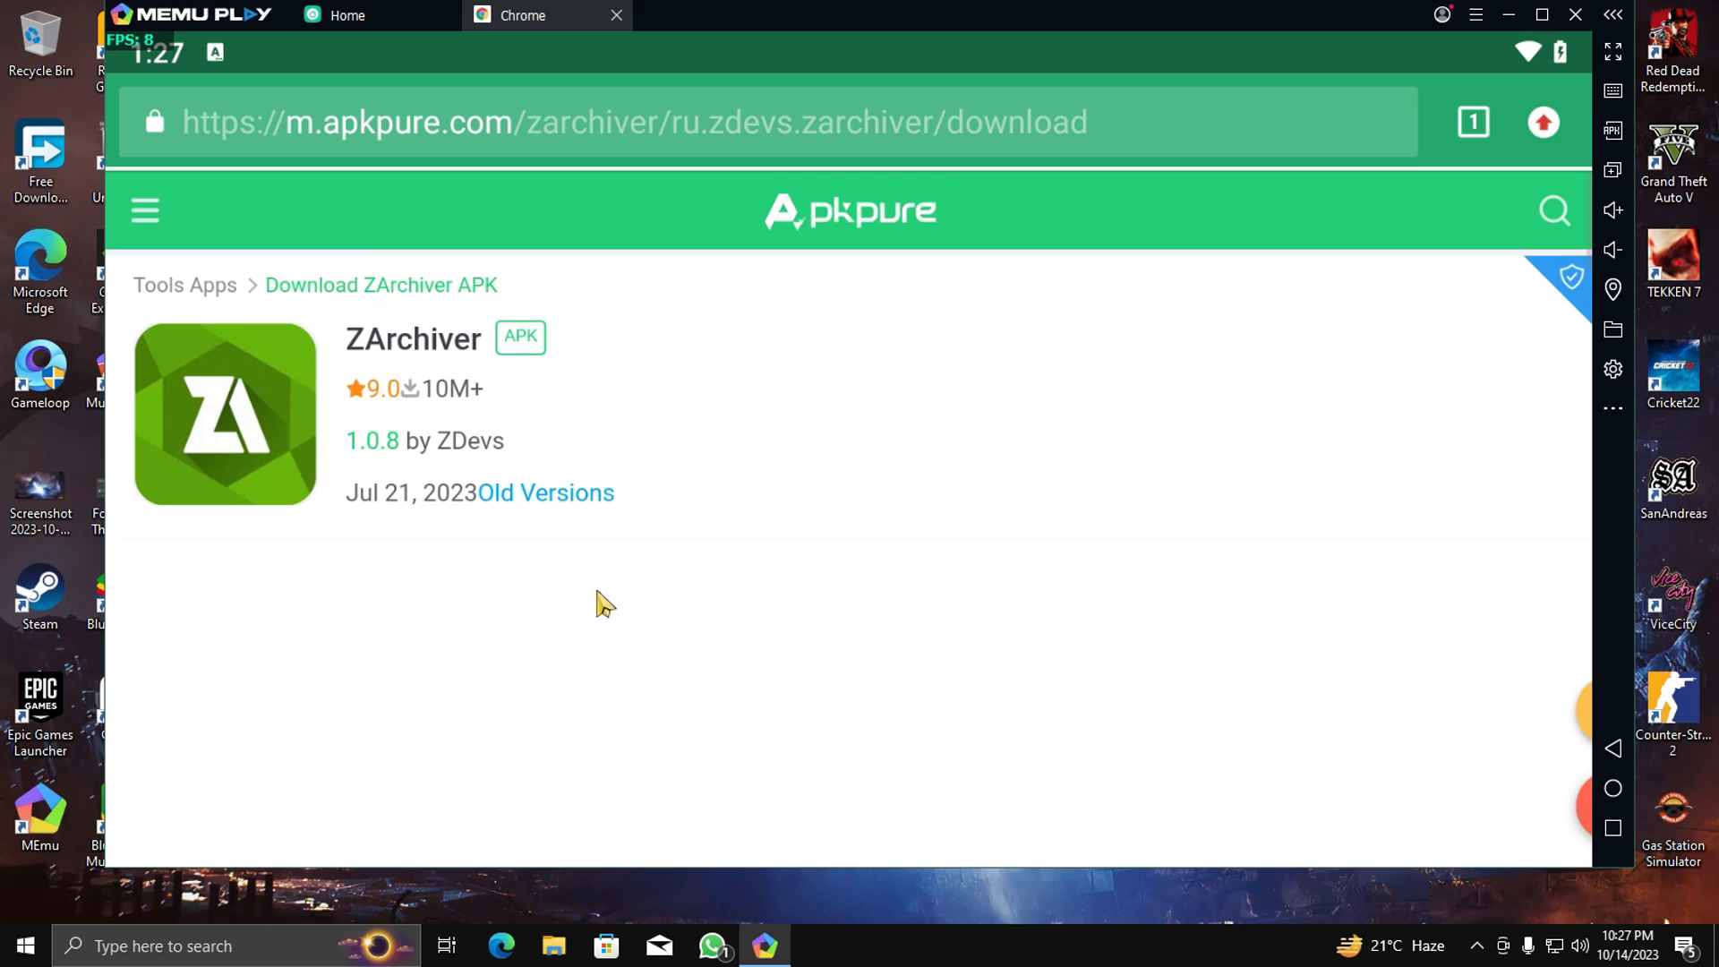
{"action": "scroll", "scroll_direction": "down", "scroll_amount": 3}
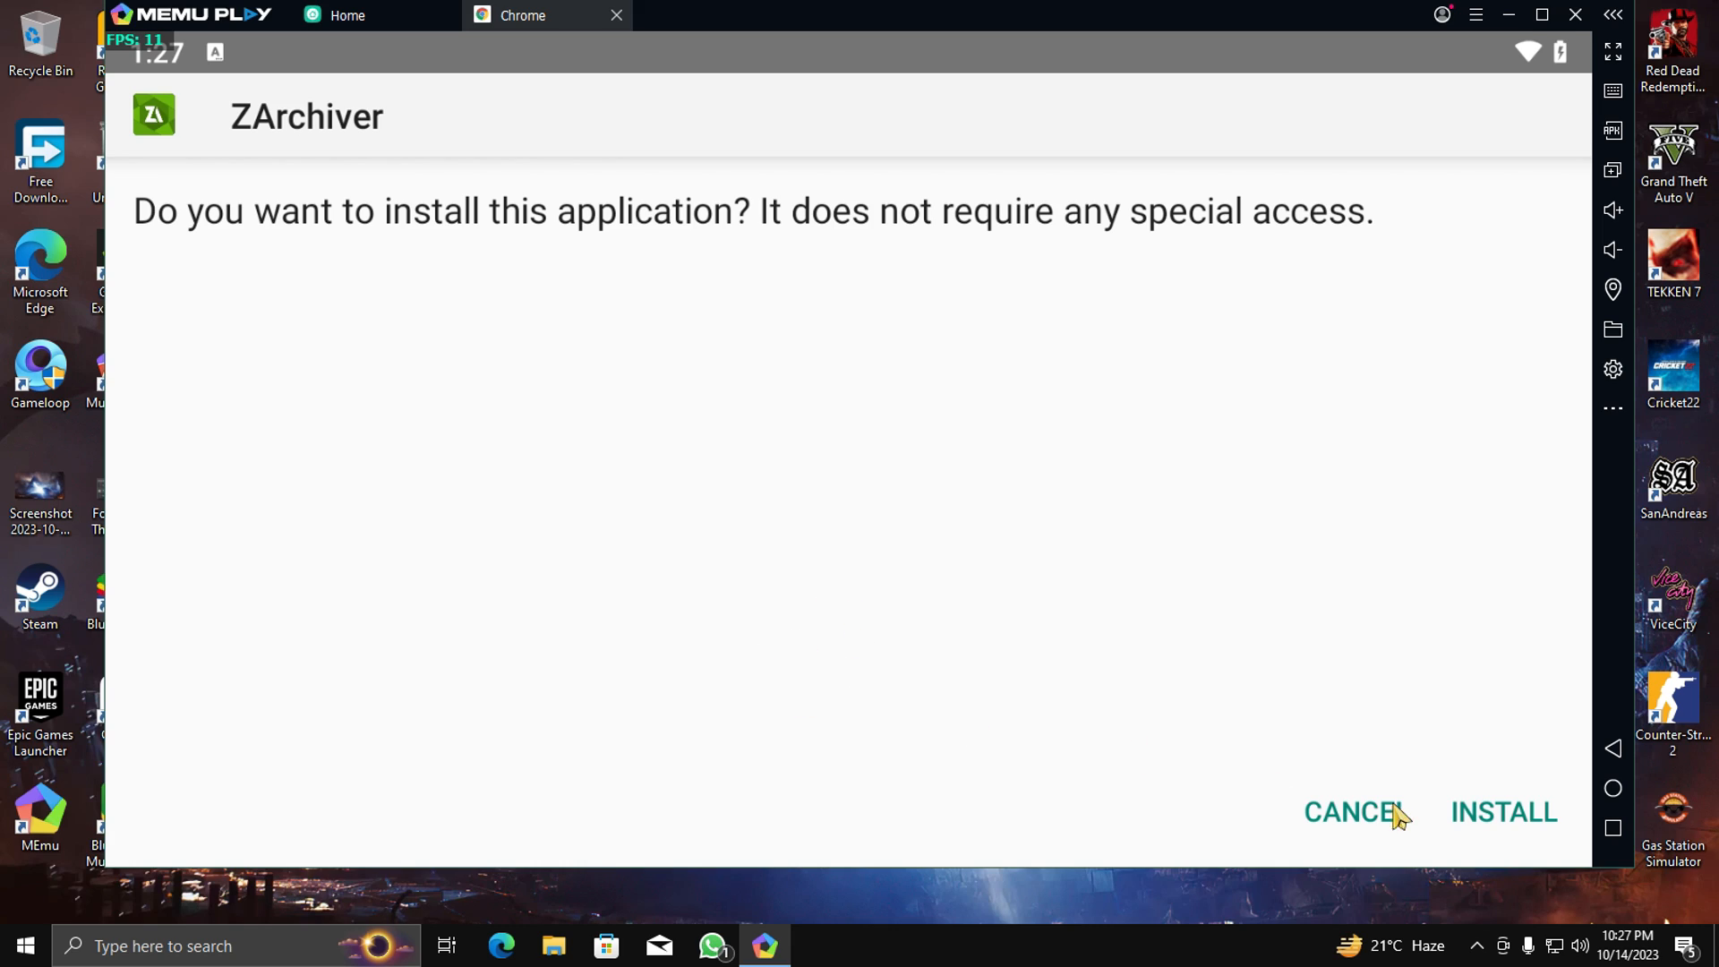
Confirm the ZArchiver installation on the Android install prompt.
{"action": "left_click", "coordinate": [1505, 812]}
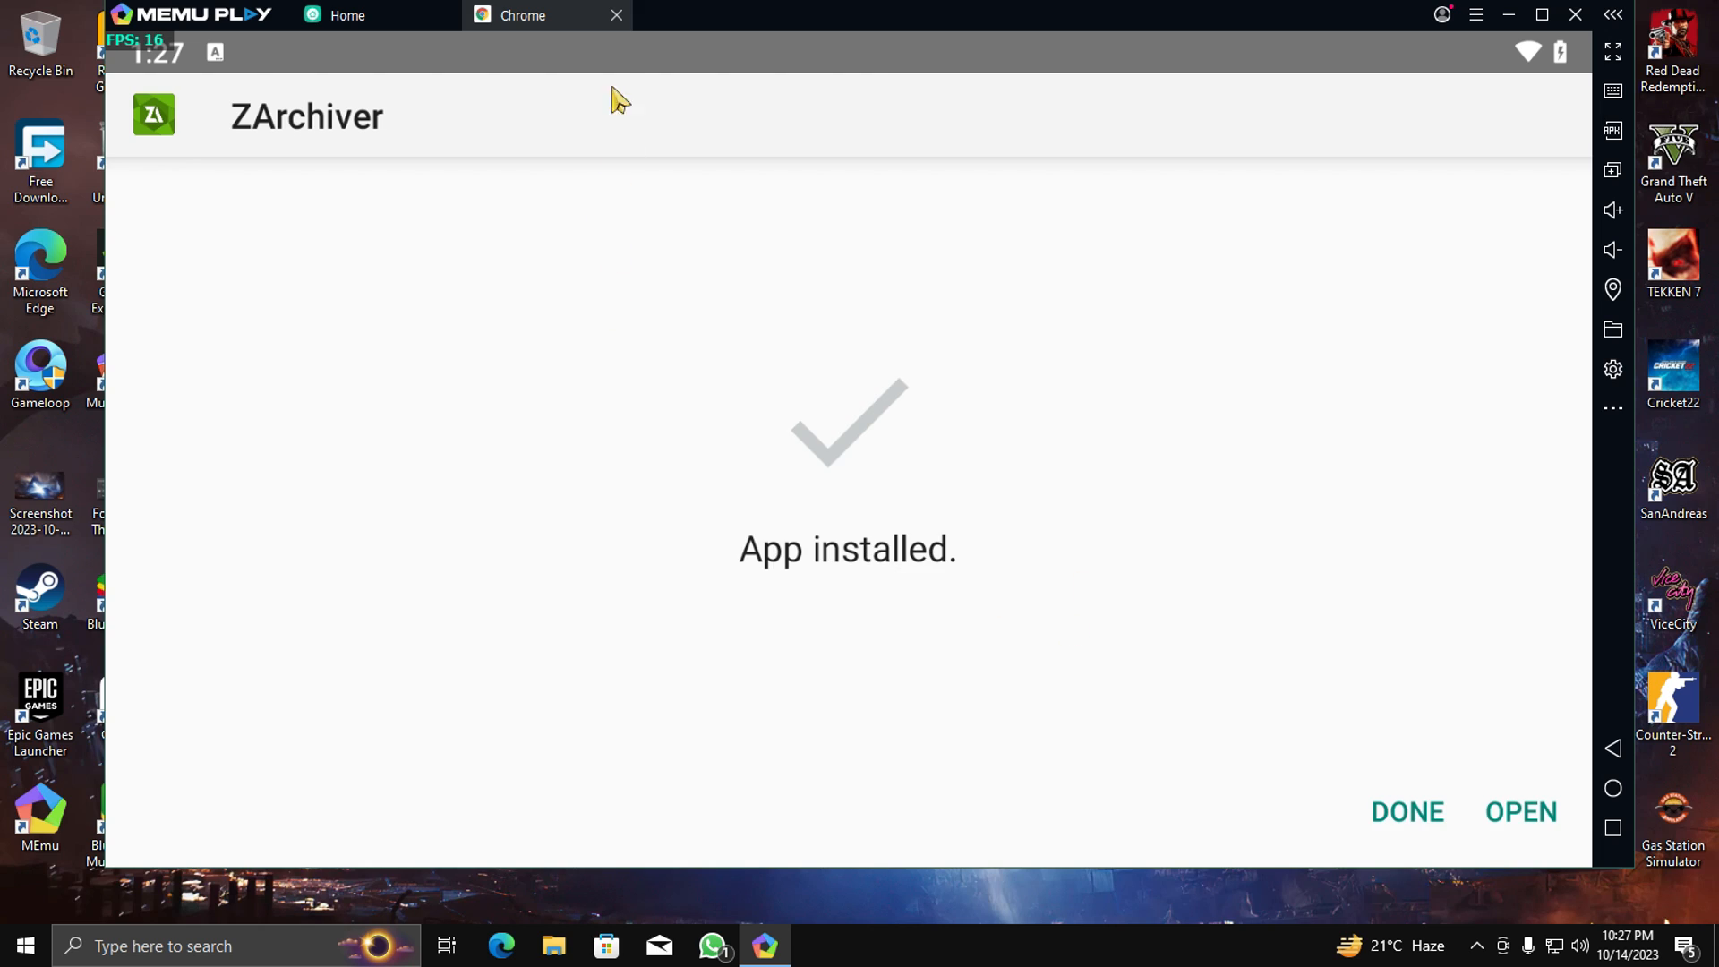
{"action": "mouse_move", "coordinate": [1185, 789]}
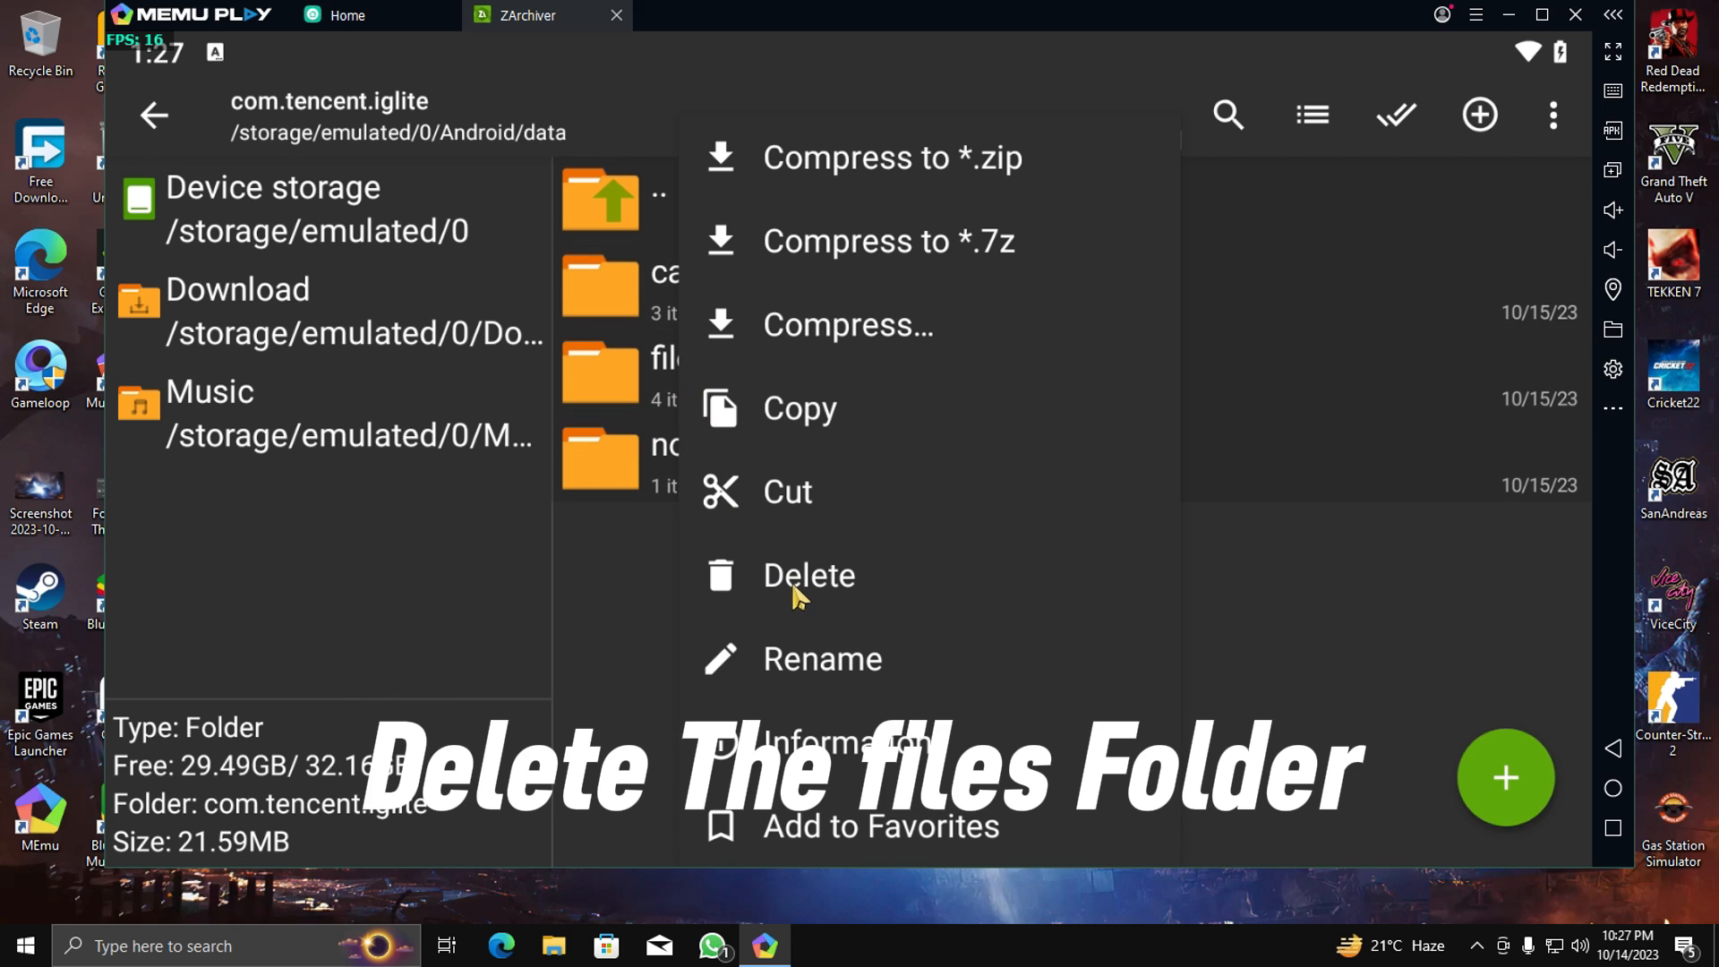
Delete com.tencent.iglite's 'files' folder and move 'files' from Download into it.
{"action": "left_click", "coordinate": [808, 576]}
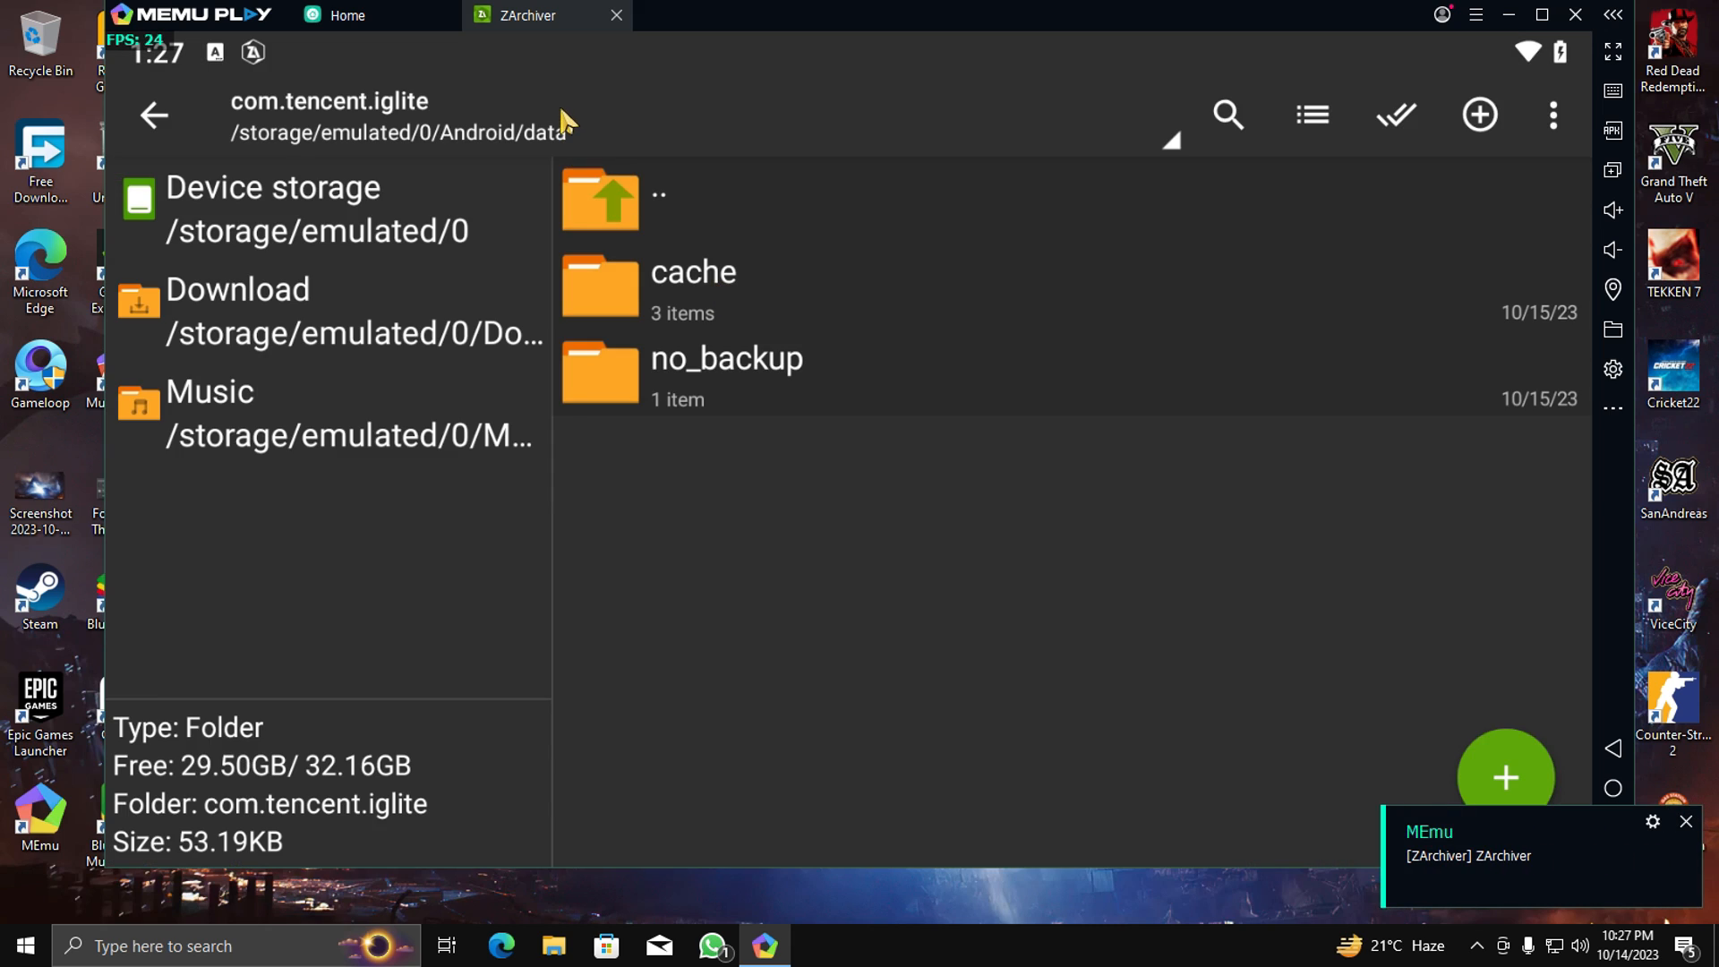
{"action": "left_click", "coordinate": [157, 115]}
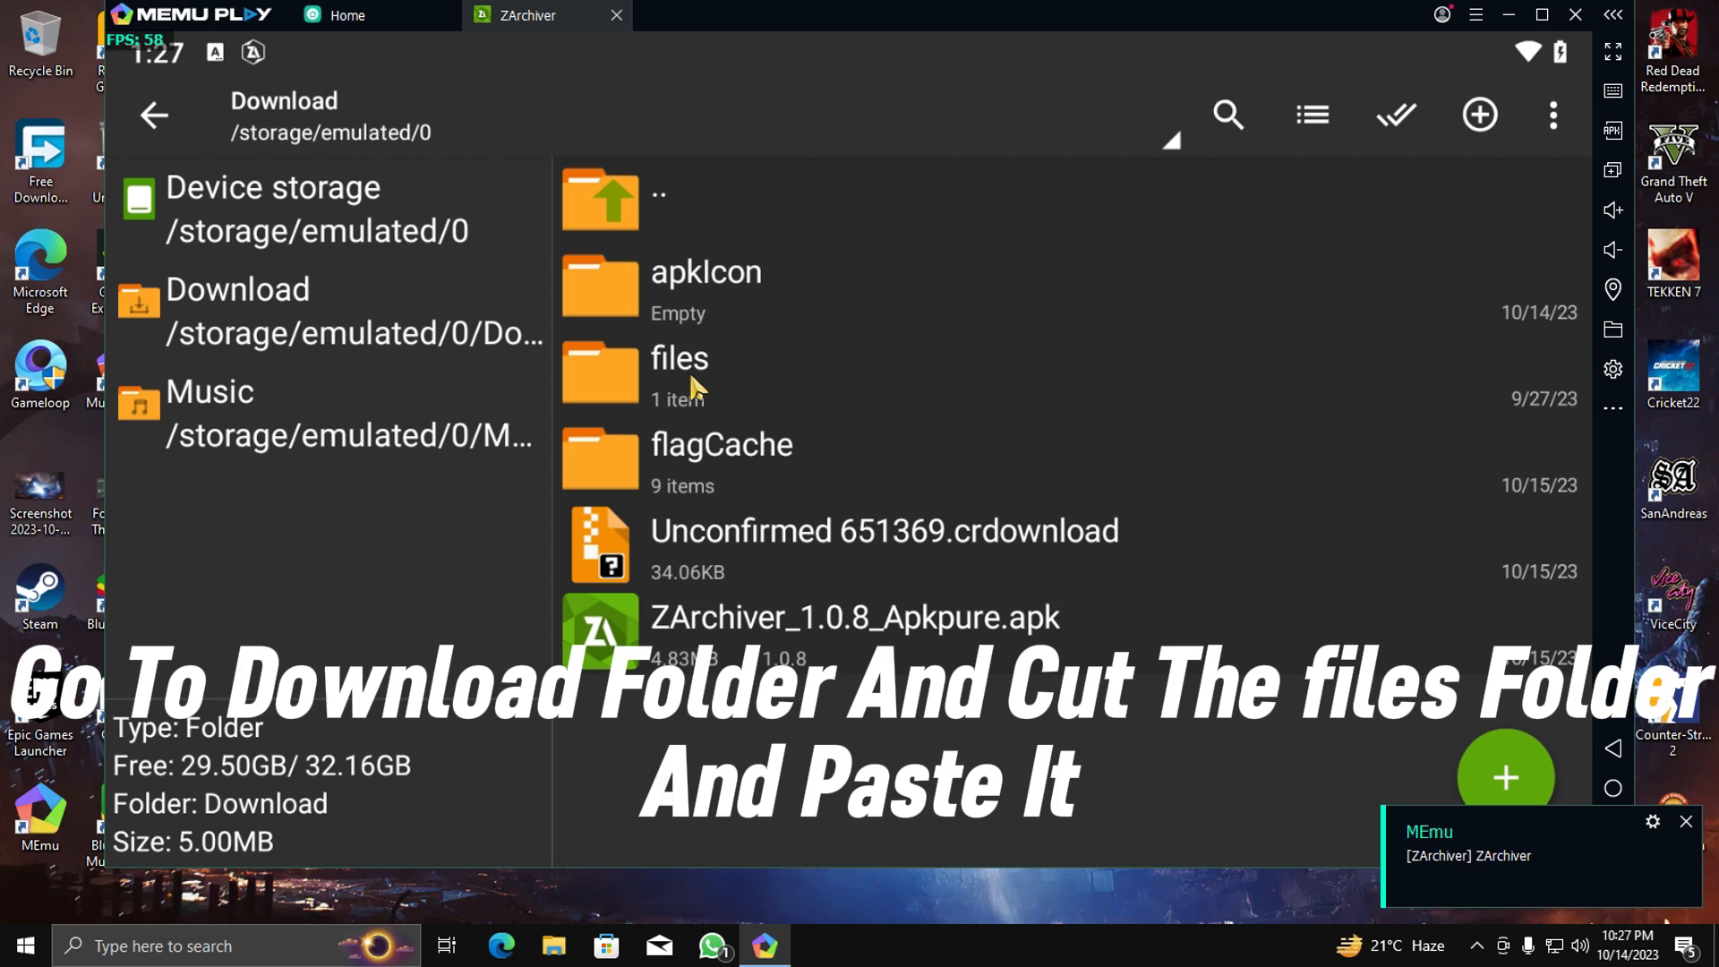
{"action": "left_click", "coordinate": [680, 368]}
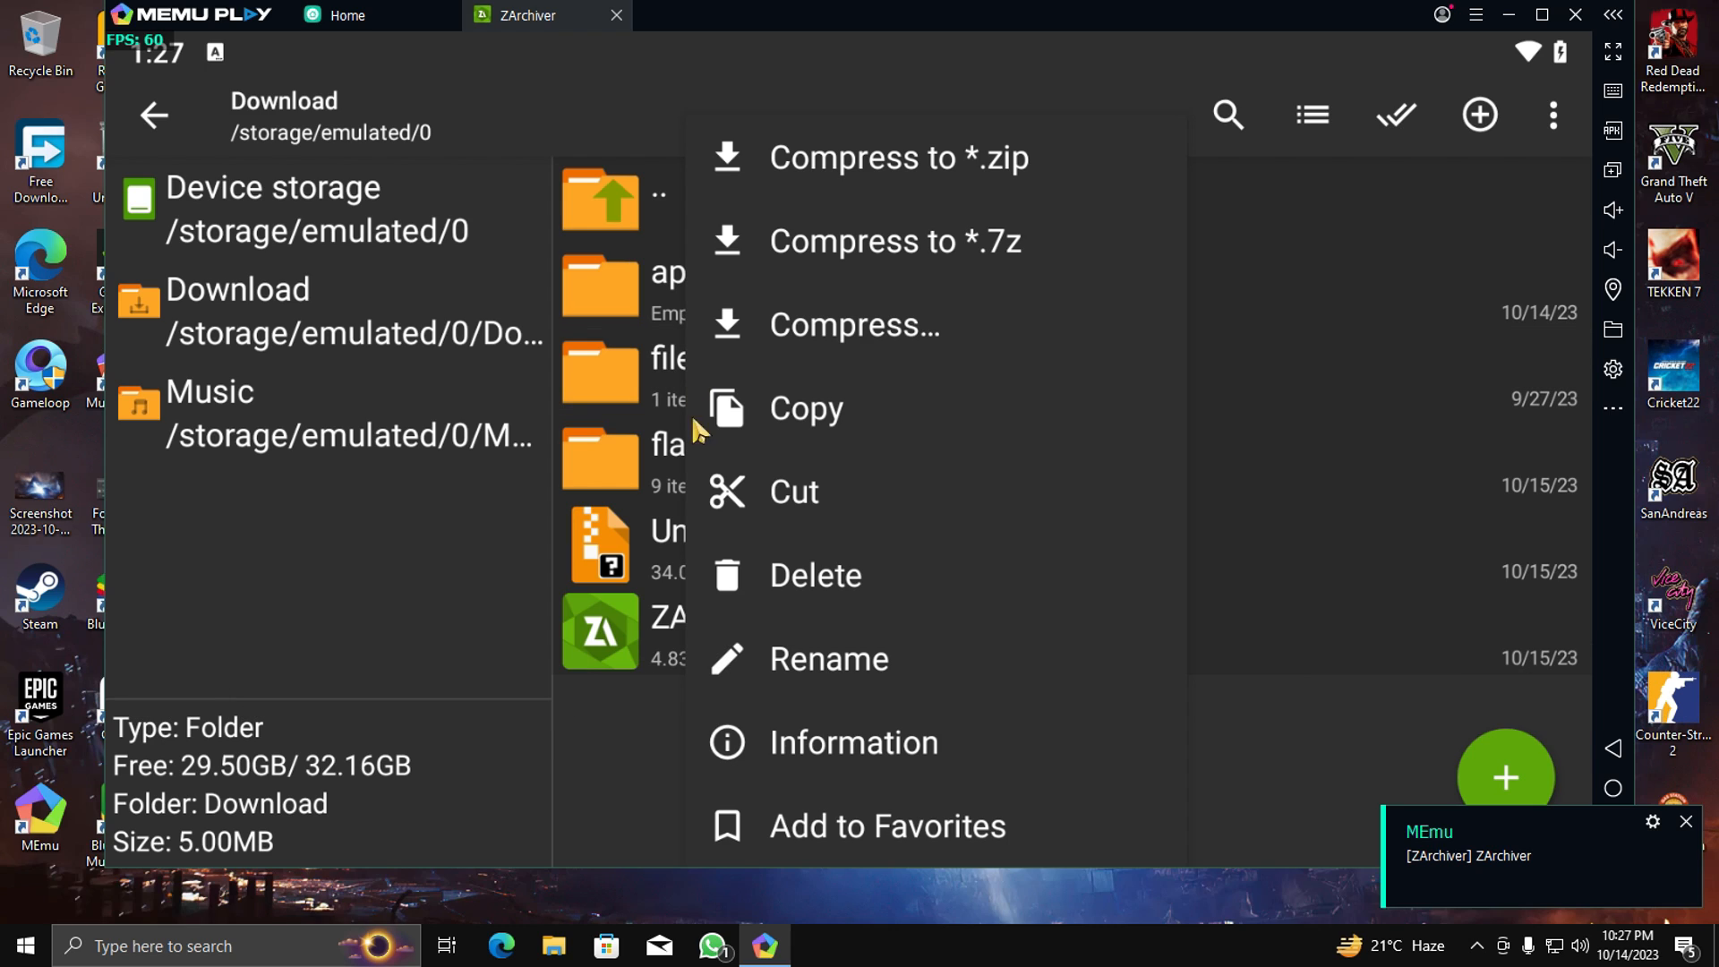
{"action": "left_click", "coordinate": [806, 409]}
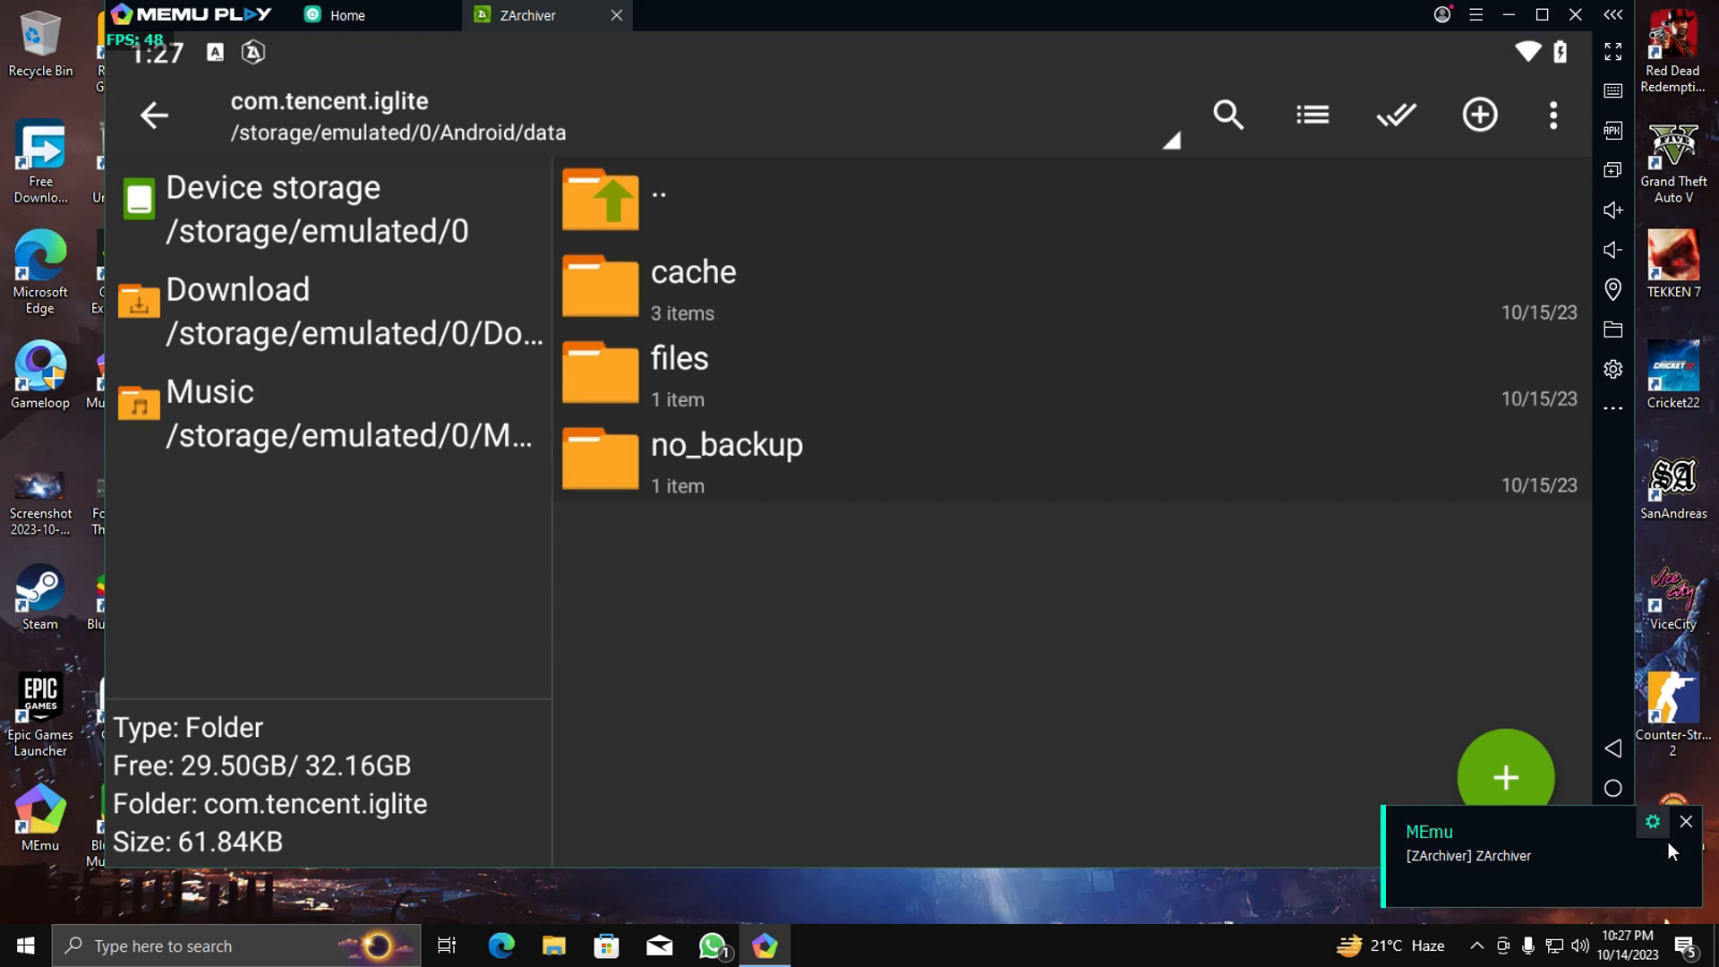
{"action": "left_click", "coordinate": [1689, 822]}
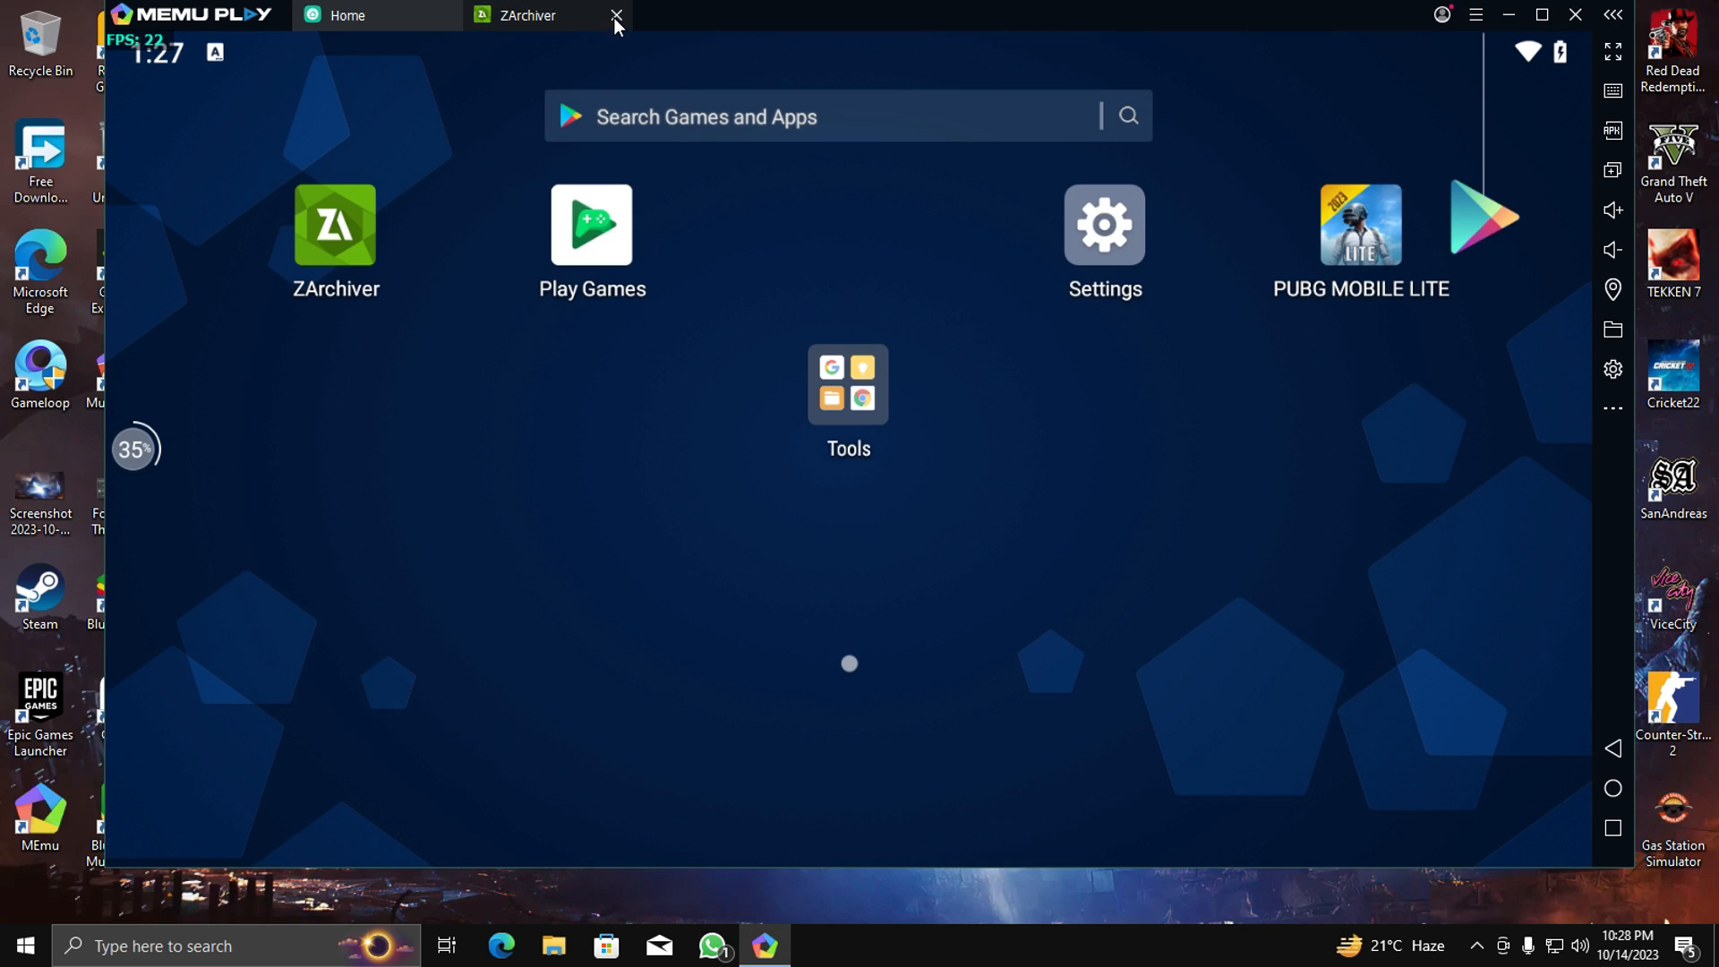
Close ZArchiver, then relaunch PUBG Mobile Lite and accept the user agreement and privacy policy.
{"action": "left_click", "coordinate": [1361, 224]}
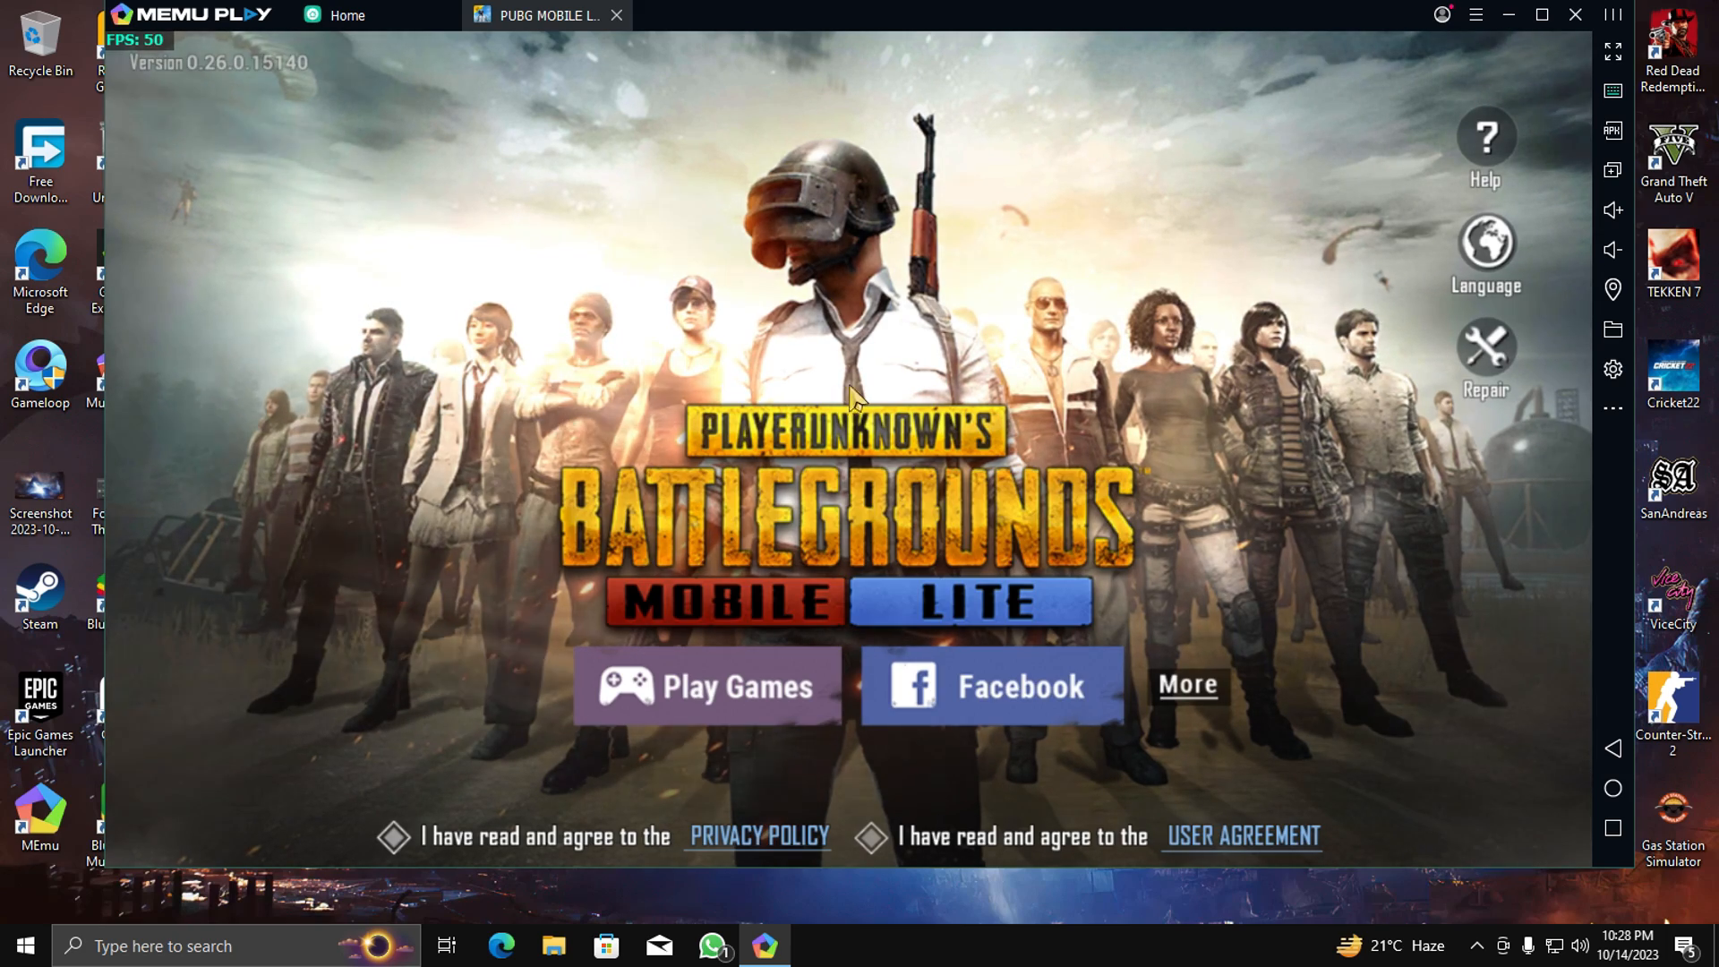
{"action": "left_click", "coordinate": [871, 838]}
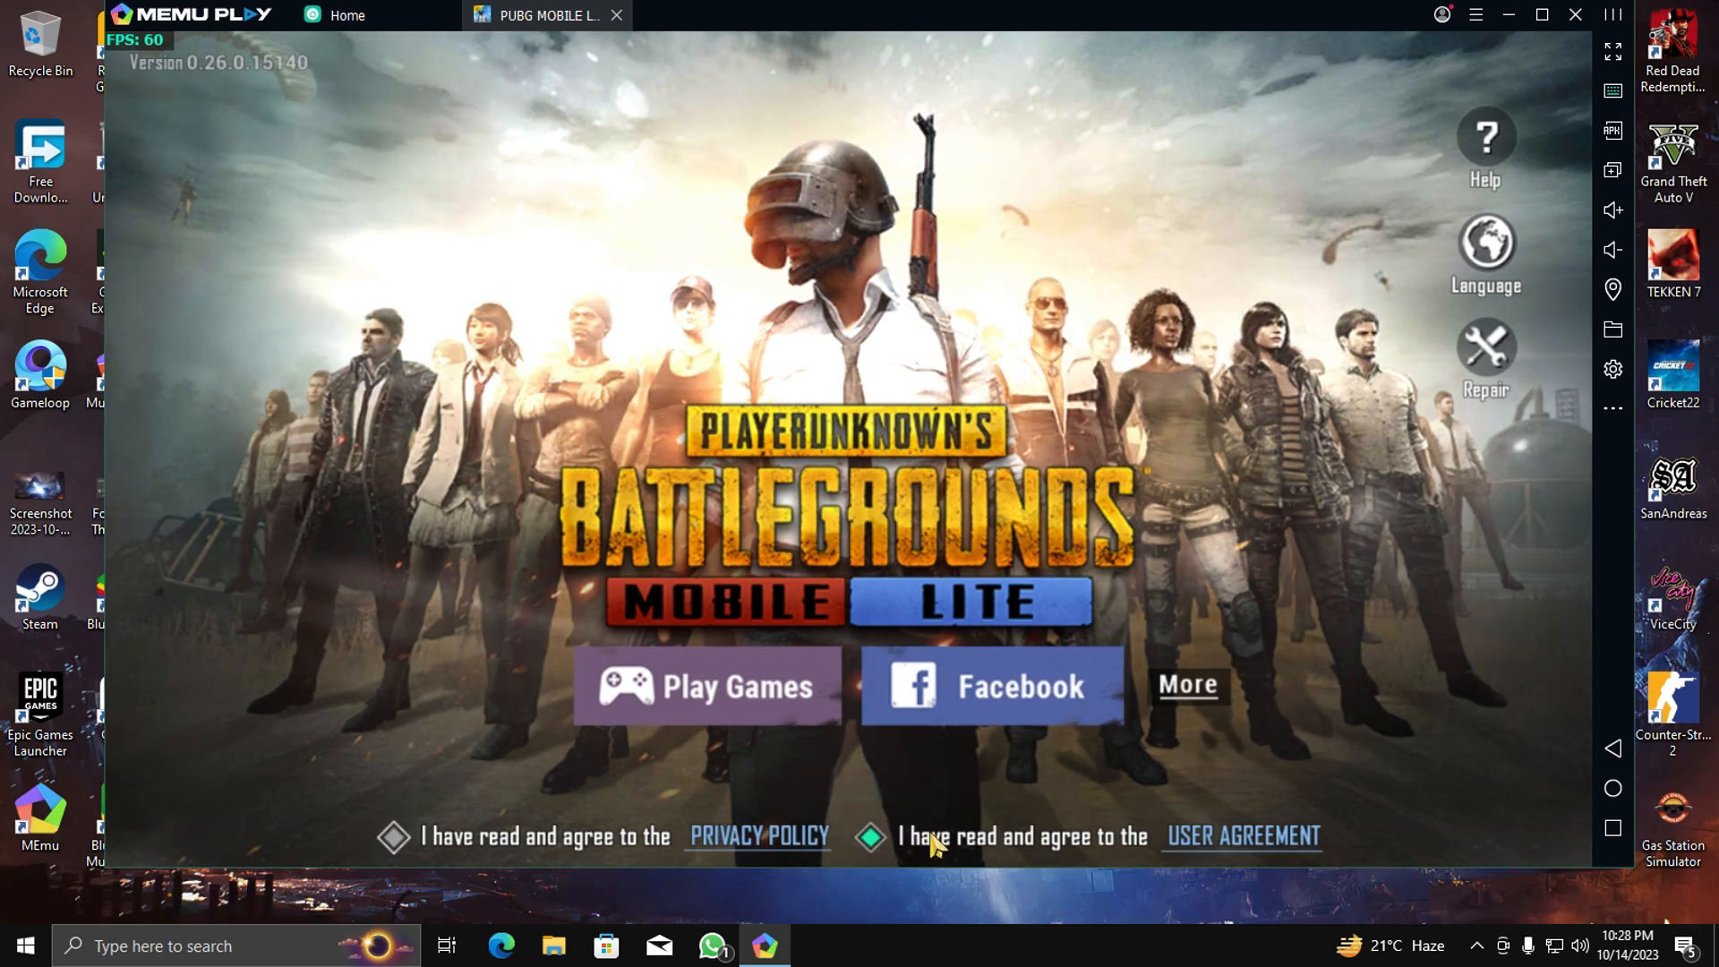
{"action": "left_click", "coordinate": [992, 687]}
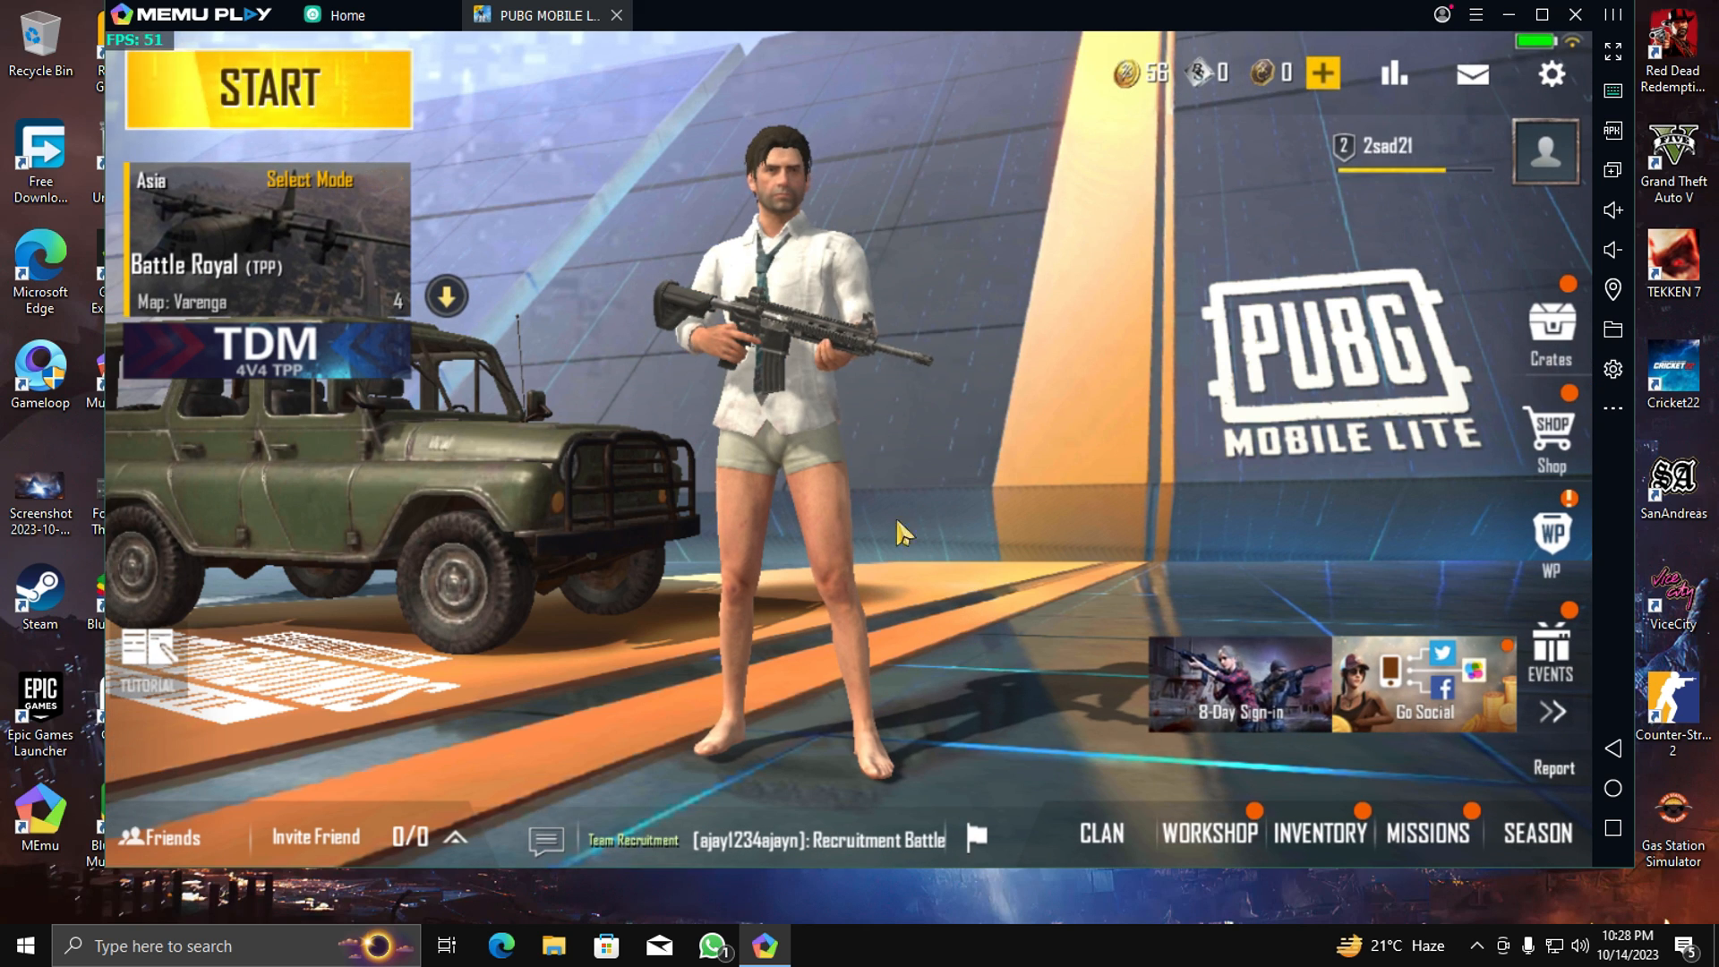
Check the lobby Settings > Graphics options, then close Settings.
{"action": "left_click", "coordinate": [1551, 74]}
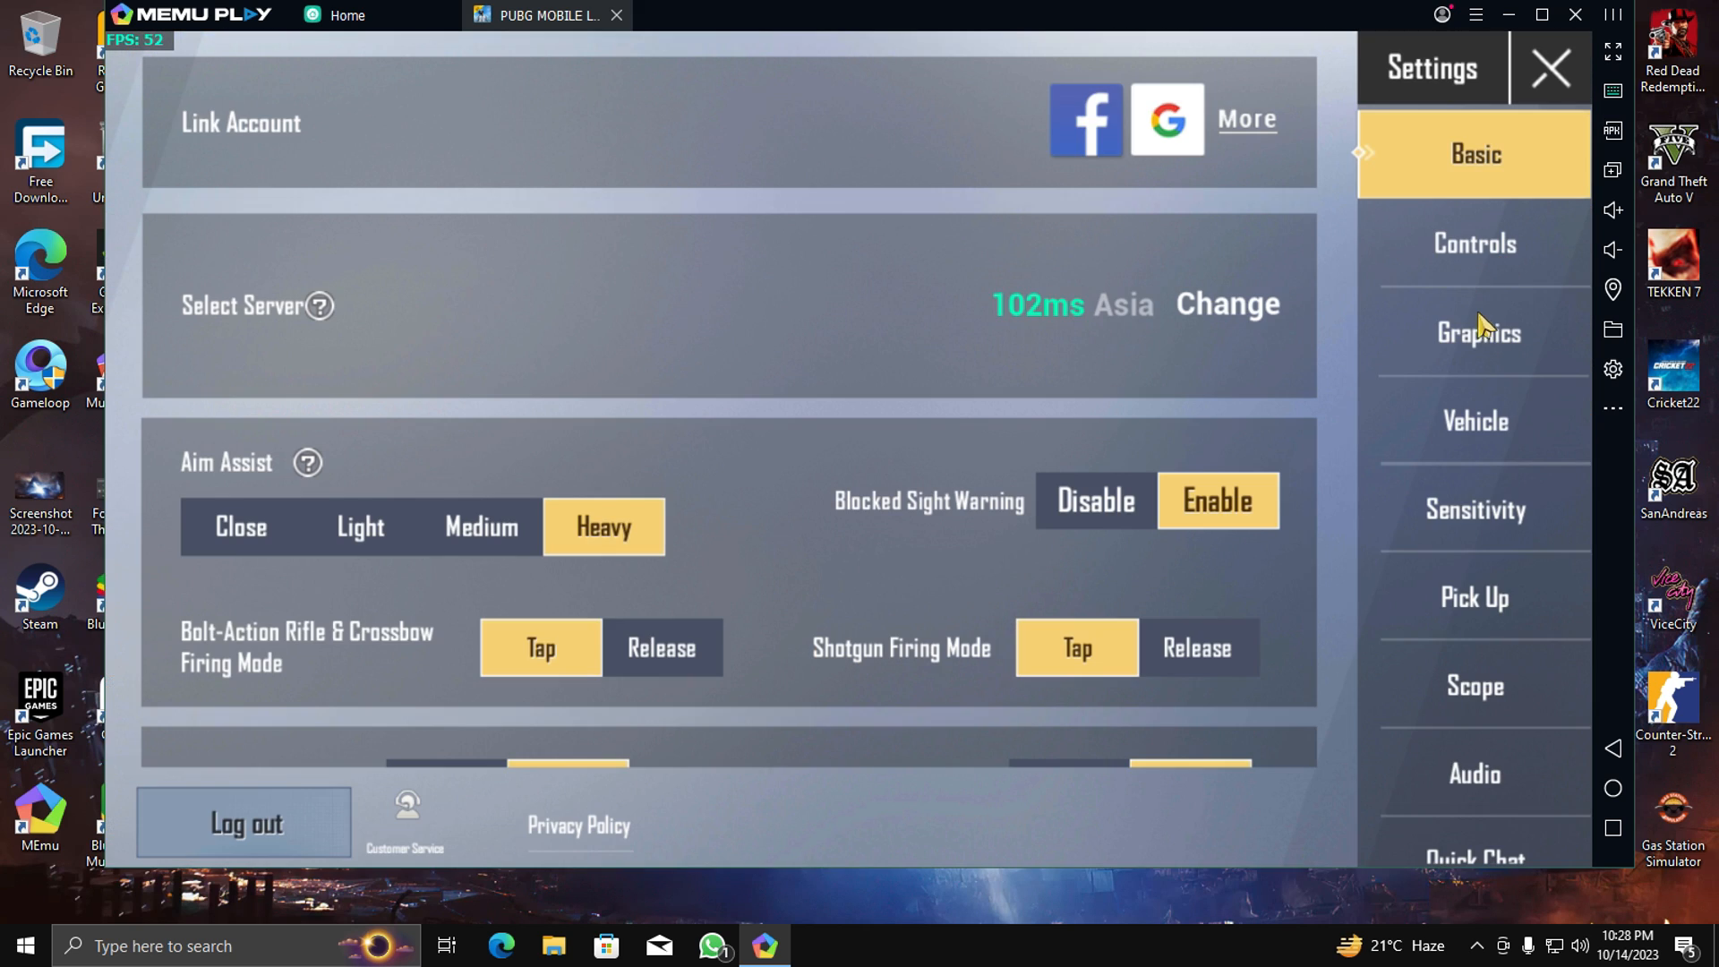
{"action": "left_click", "coordinate": [1476, 332]}
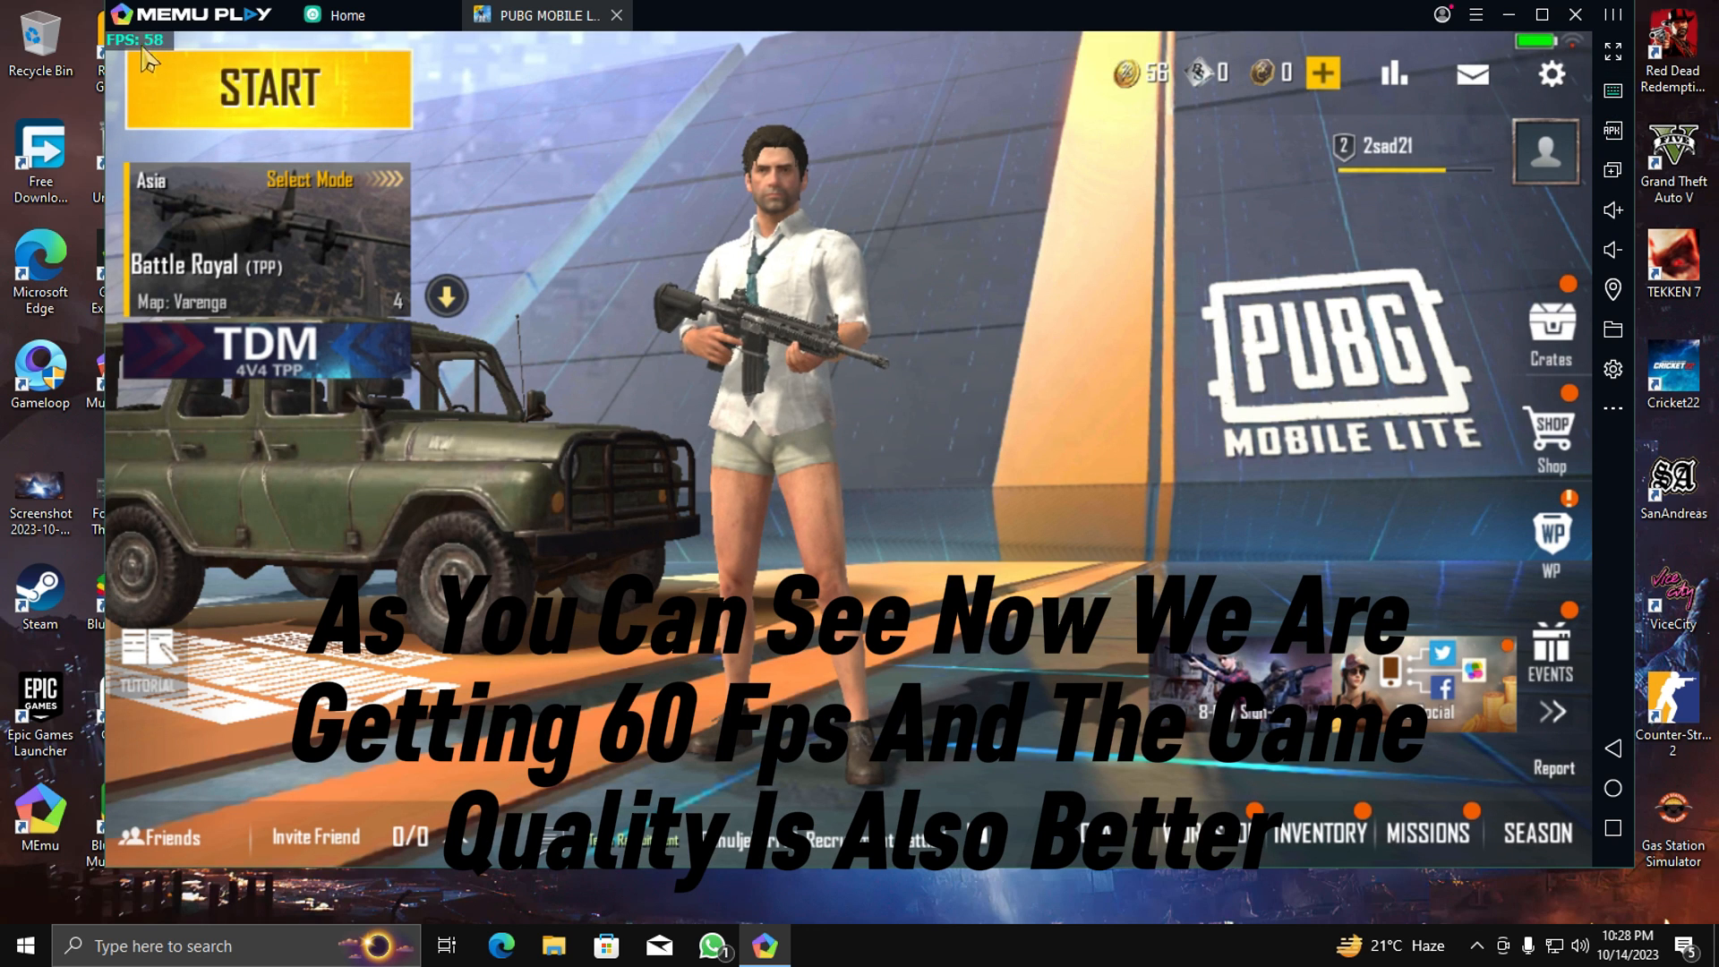
{"action": "left_click", "coordinate": [269, 81]}
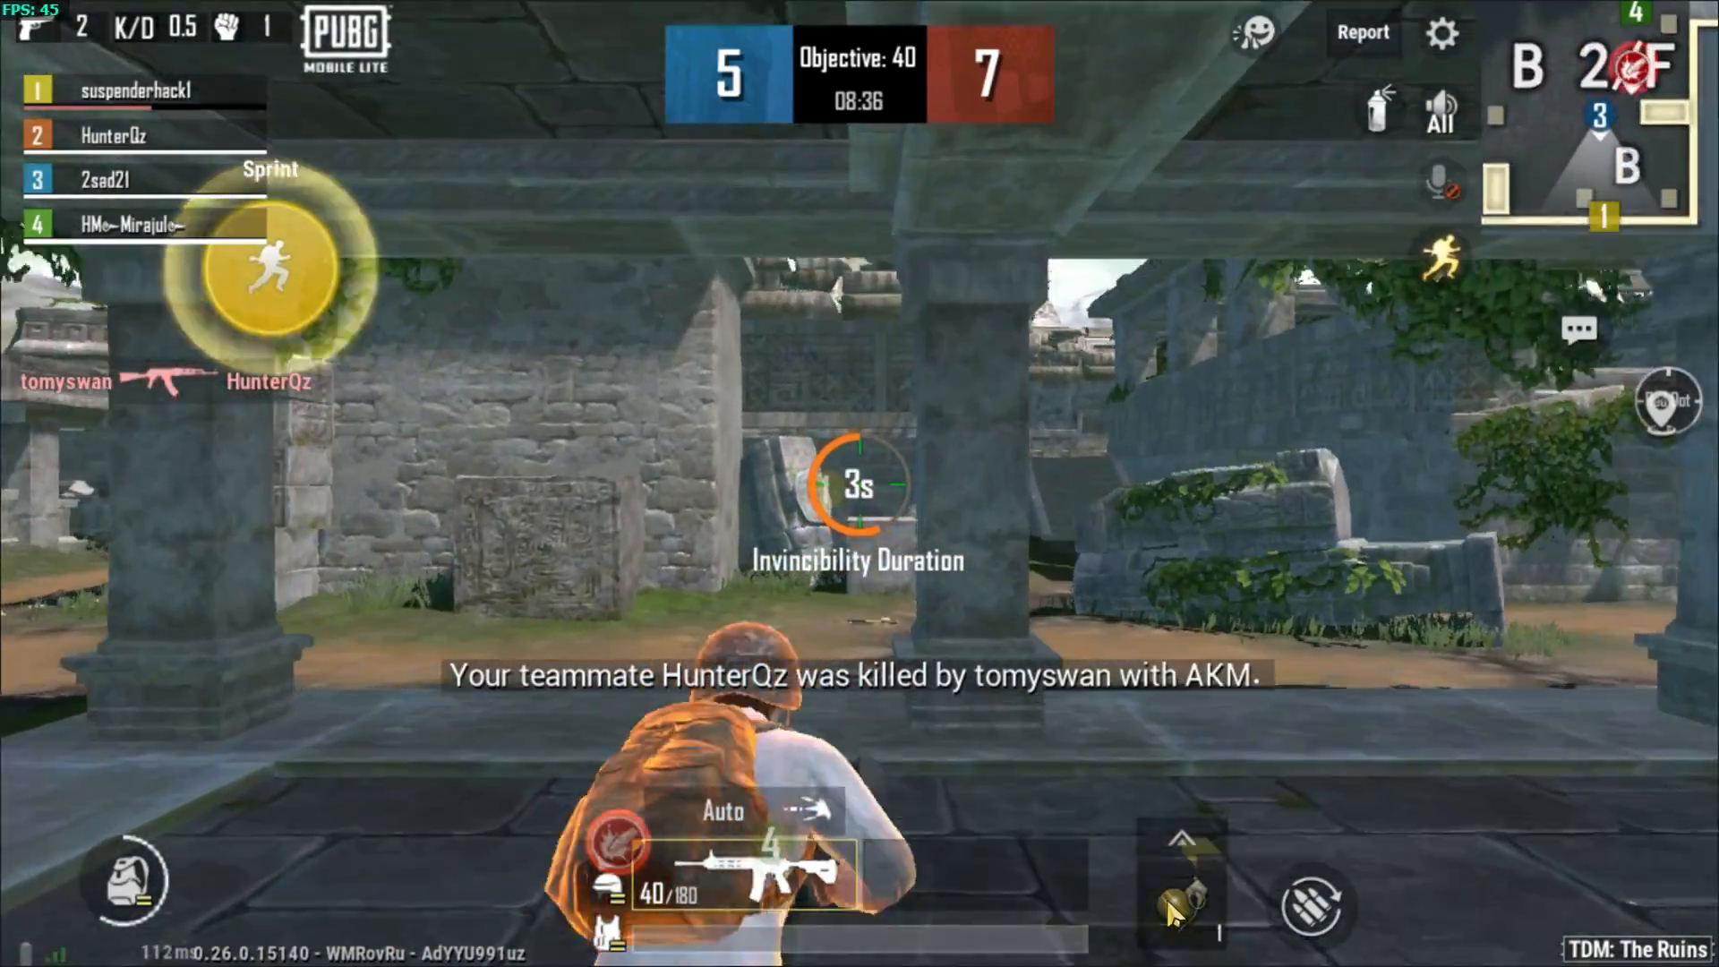
Ready a grenade during the TDM match on The Ruins.
{"action": "left_click", "coordinate": [1184, 908]}
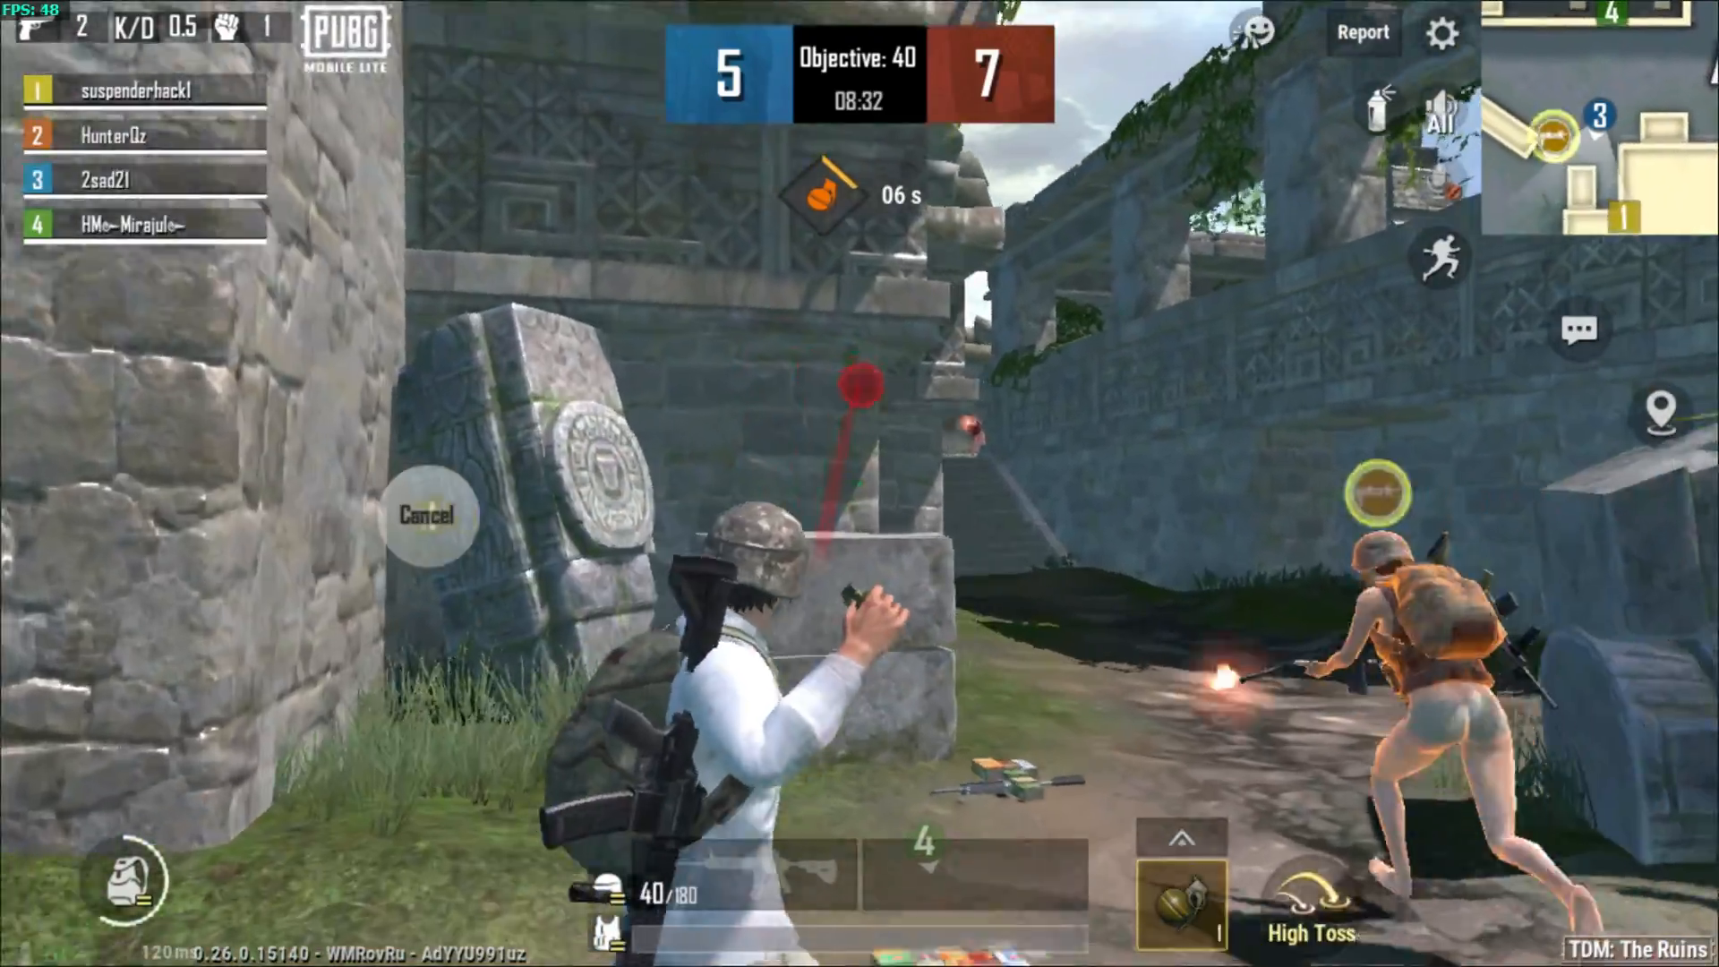